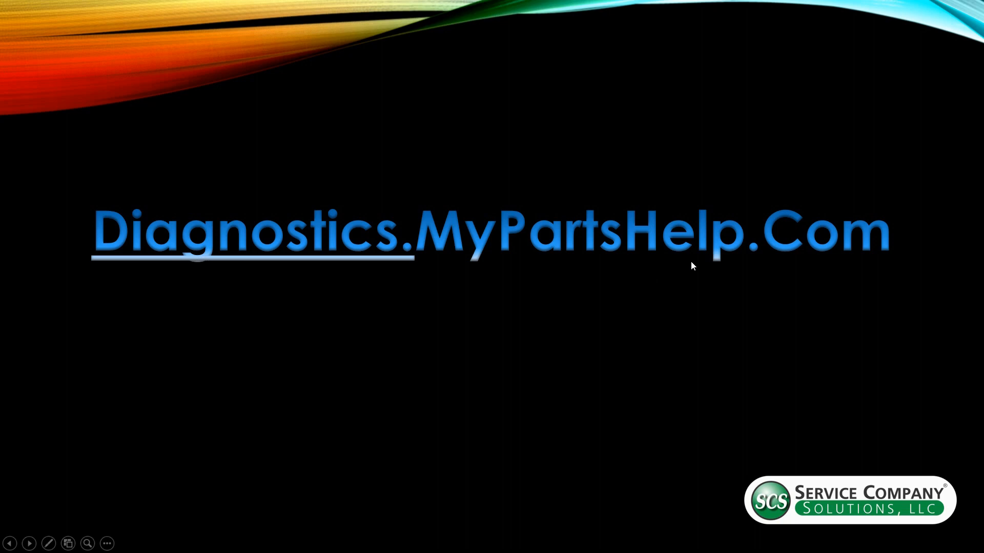
mouse_move(673, 294)
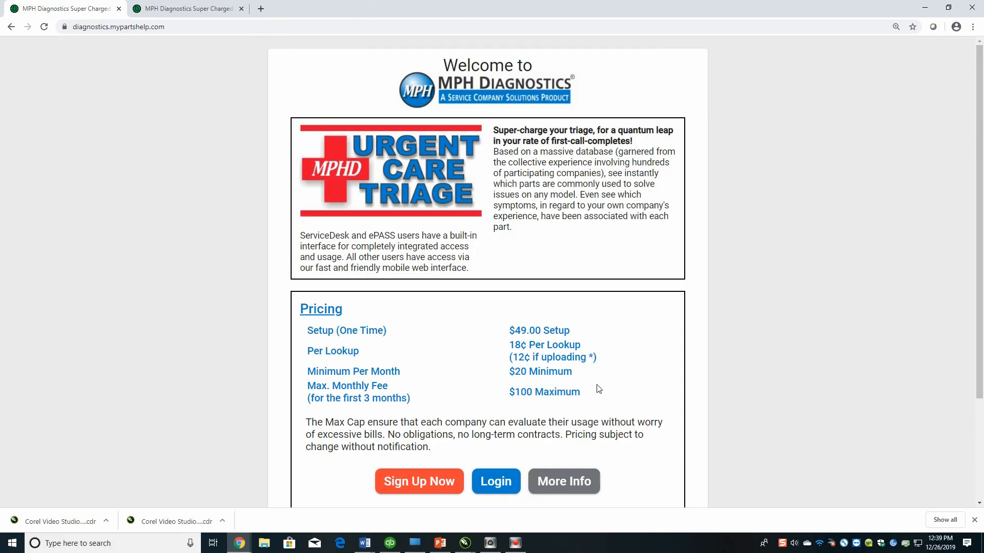
left_click(118, 26)
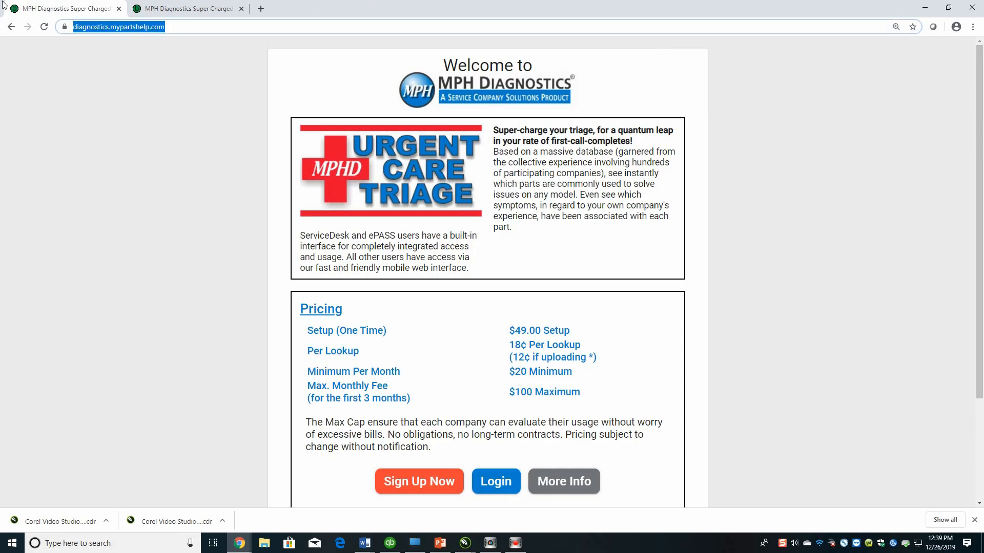
scroll("down", 3)
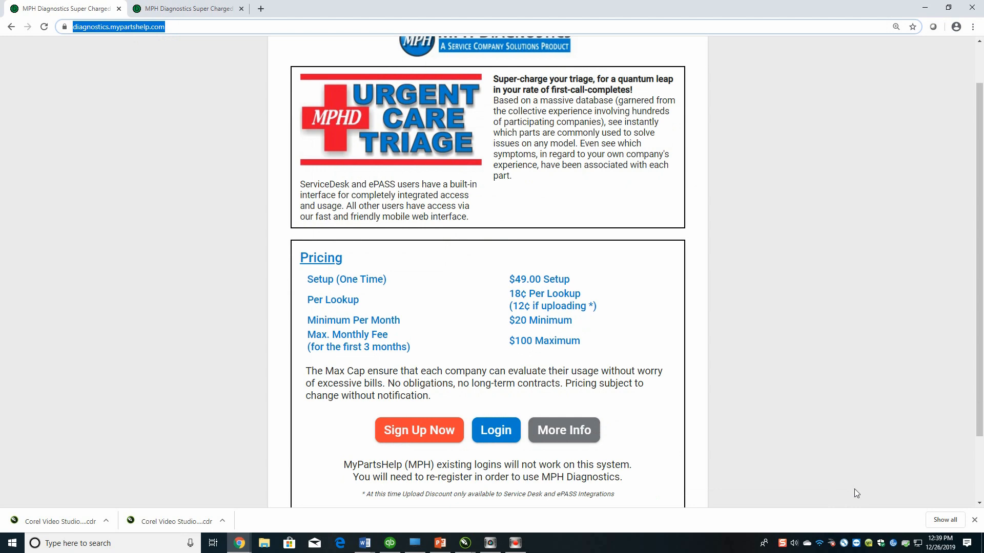
scroll("down", 3)
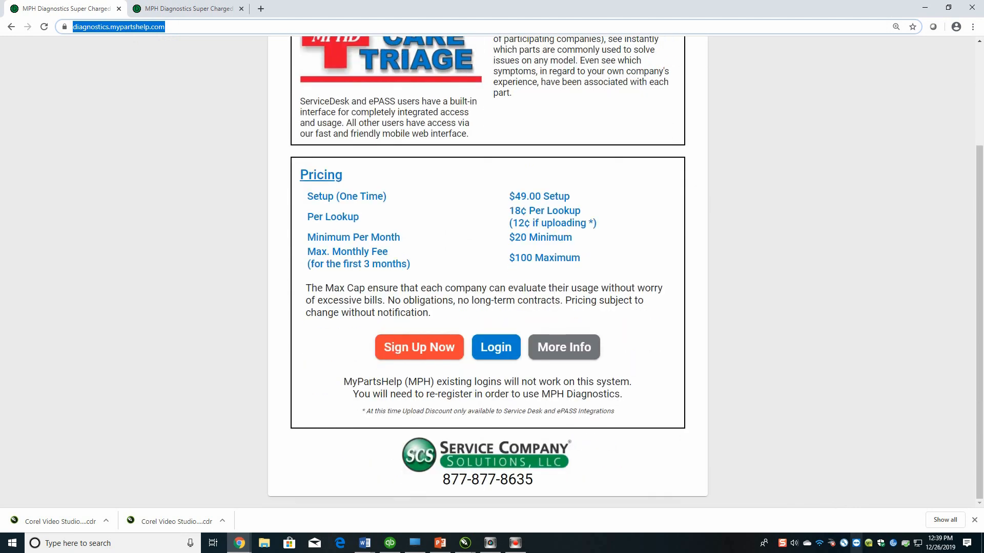
scroll("up", 3)
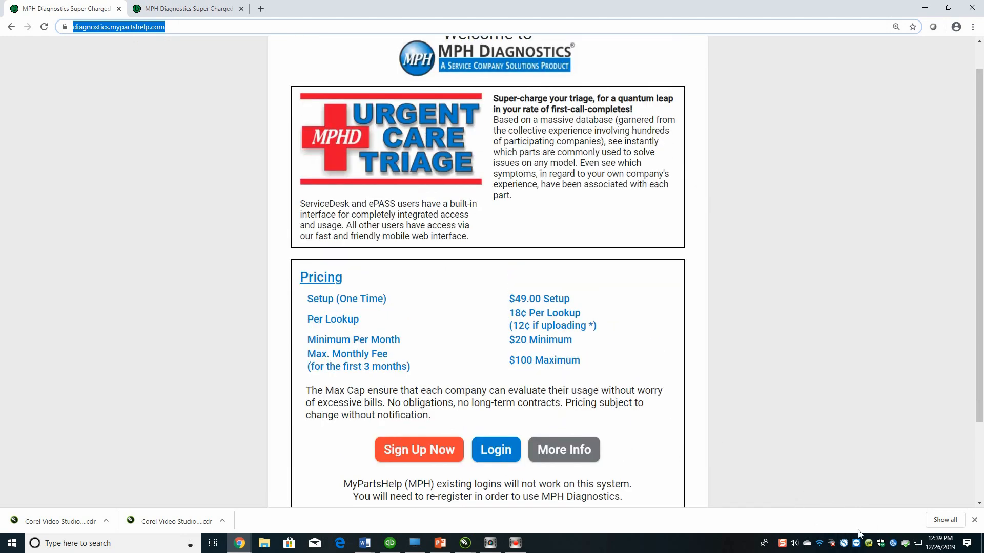
scroll("down", 3)
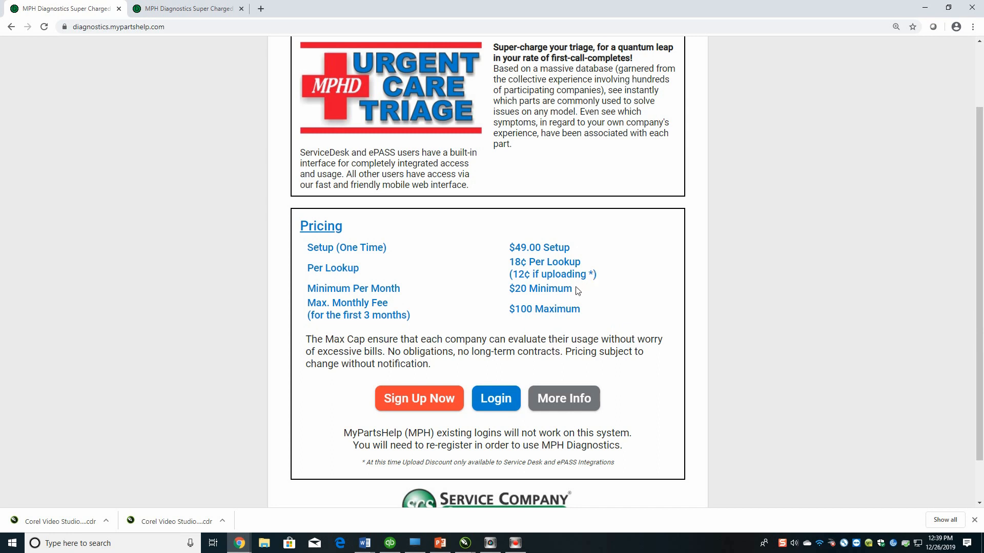
mouse_move(575, 321)
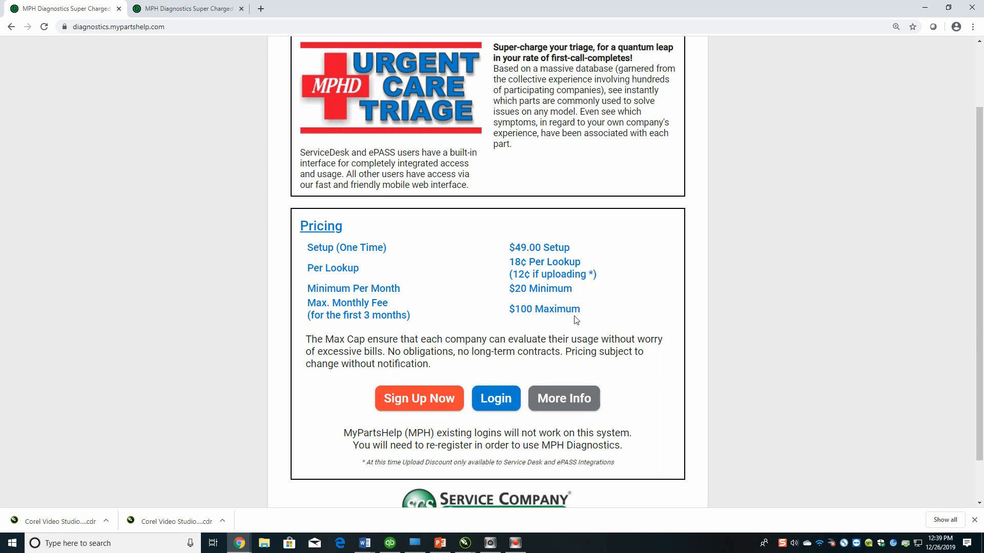
mouse_move(577, 315)
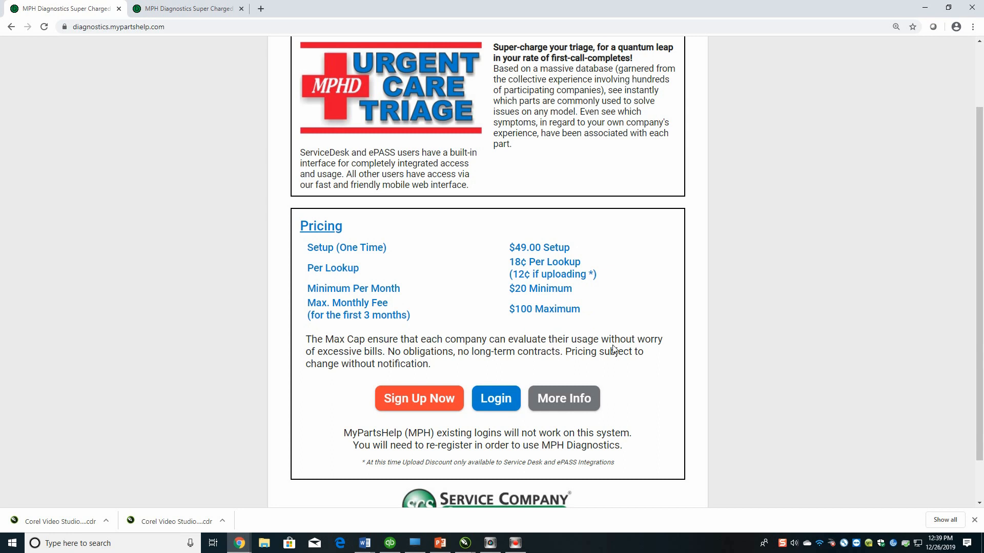
scroll("down", 3)
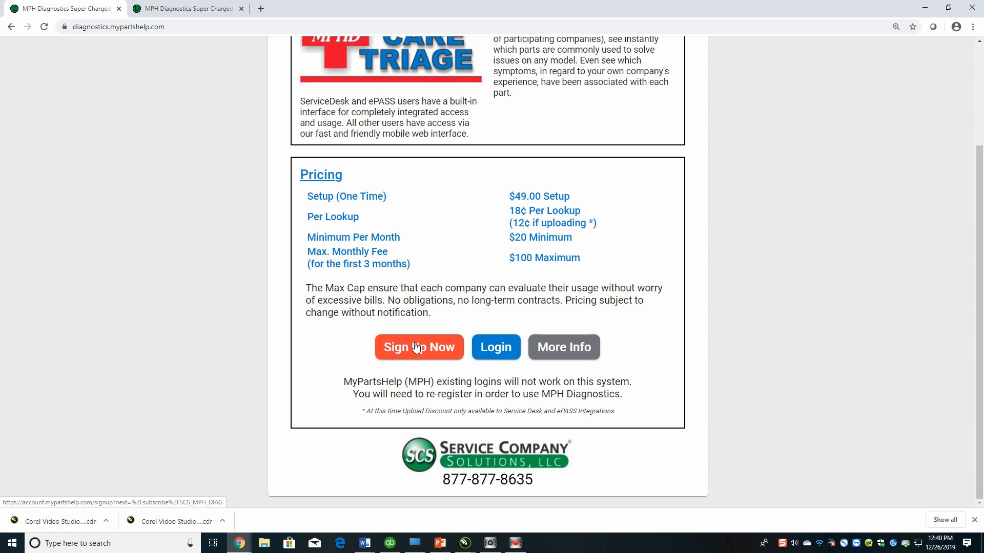
mouse_move(509, 359)
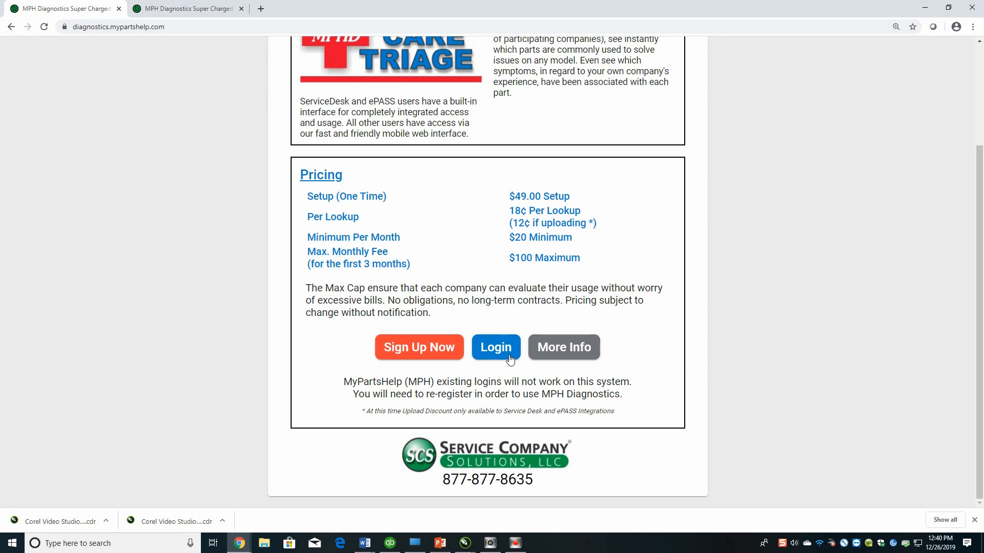
mouse_move(562, 346)
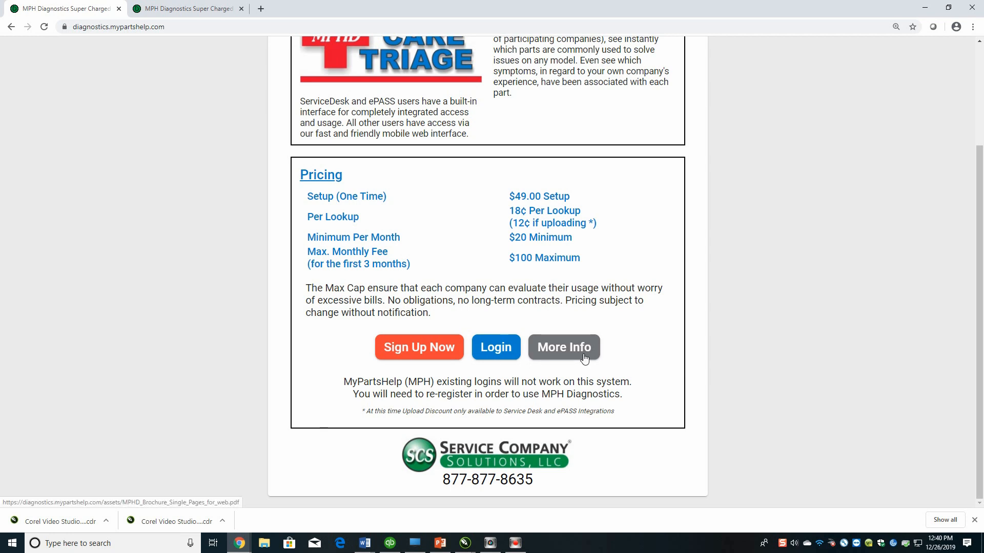
mouse_move(582, 358)
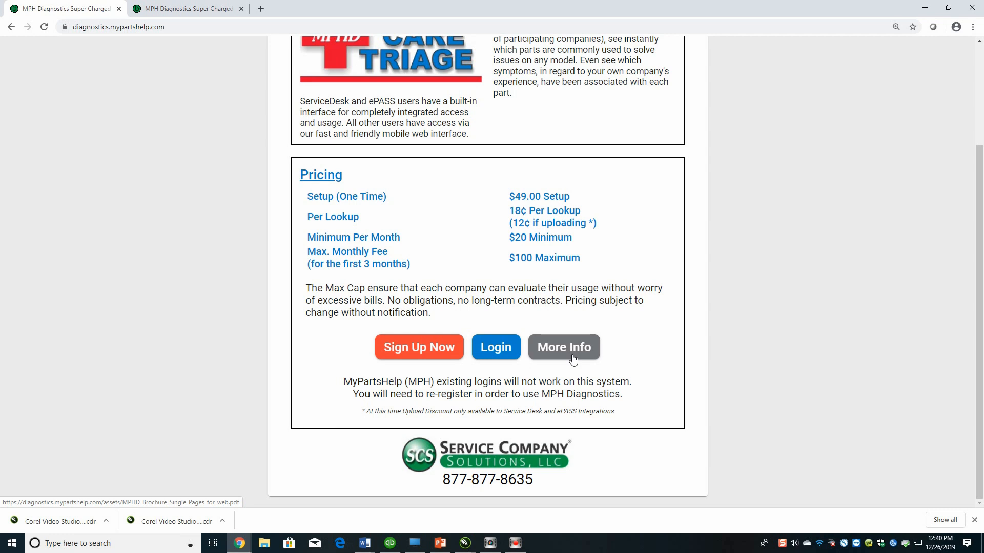
mouse_move(565, 353)
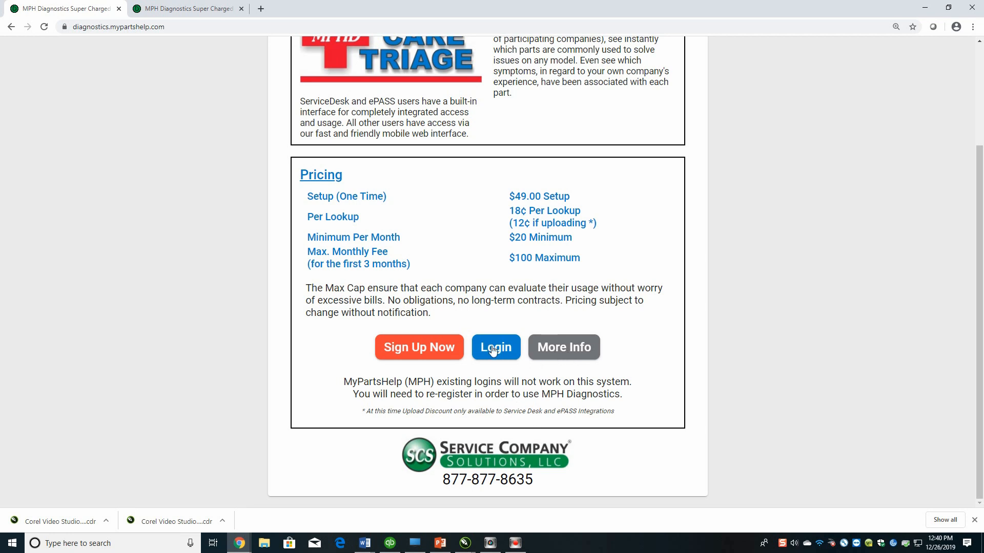
mouse_move(190, 19)
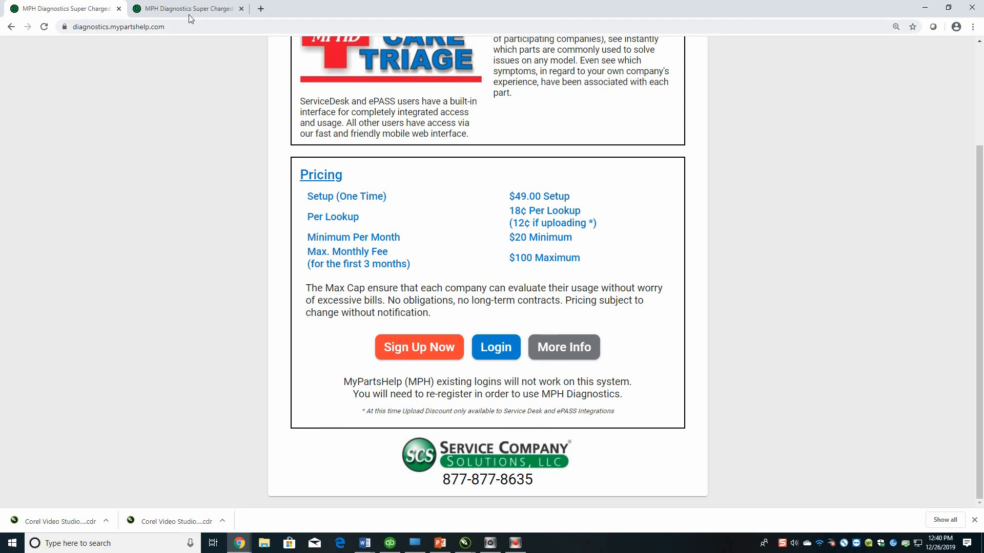
Switch to the browser tab holding the MPH Diagnostics parts search dashboard
left_click(495, 347)
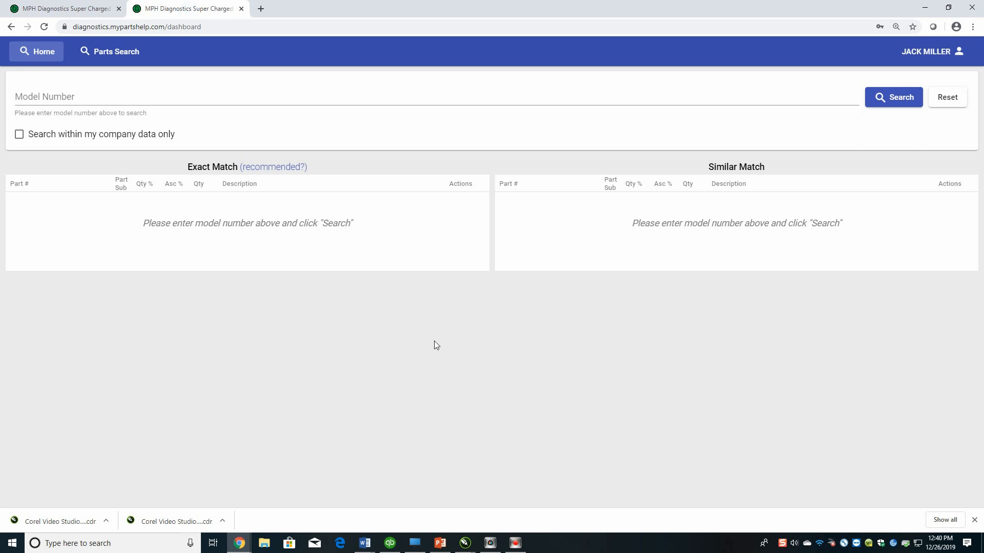
mouse_move(103, 159)
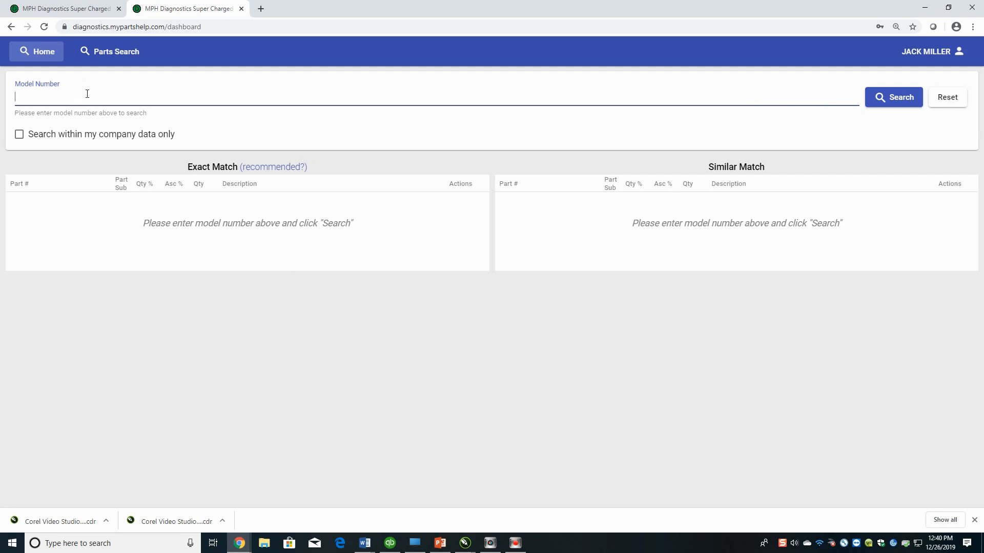
Enter 'KUD' as the model number and pick KUDS01FLSS6 from the suggestions
type("KU")
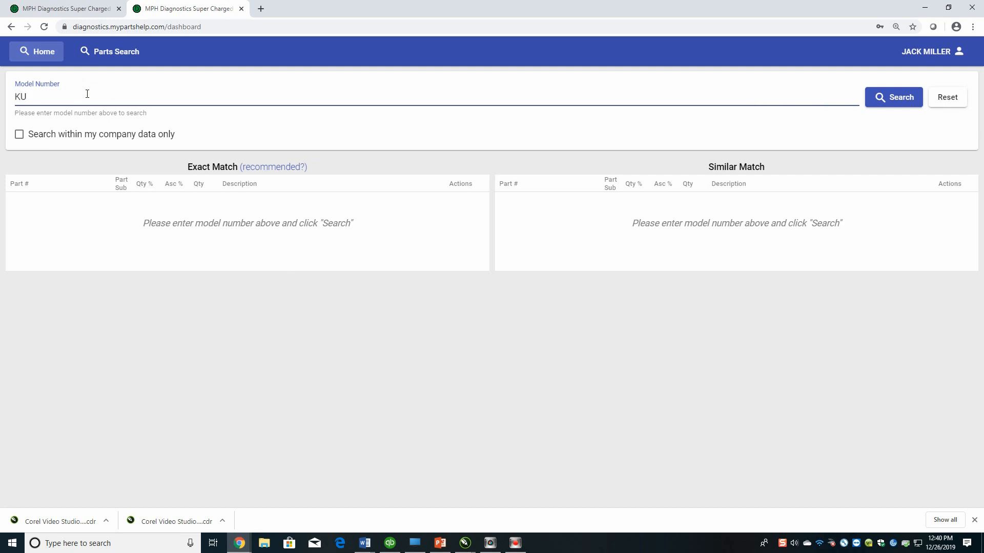
type("D")
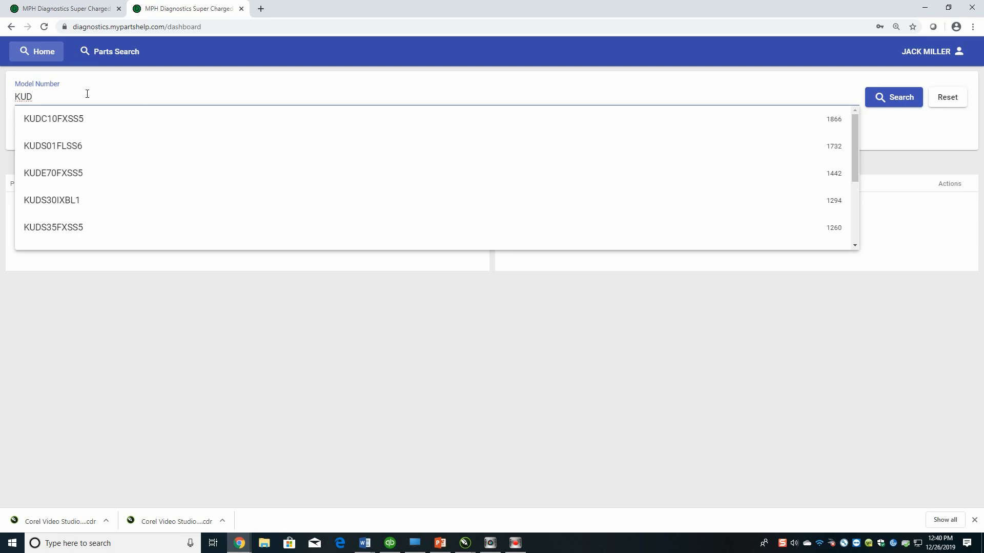
mouse_move(53, 146)
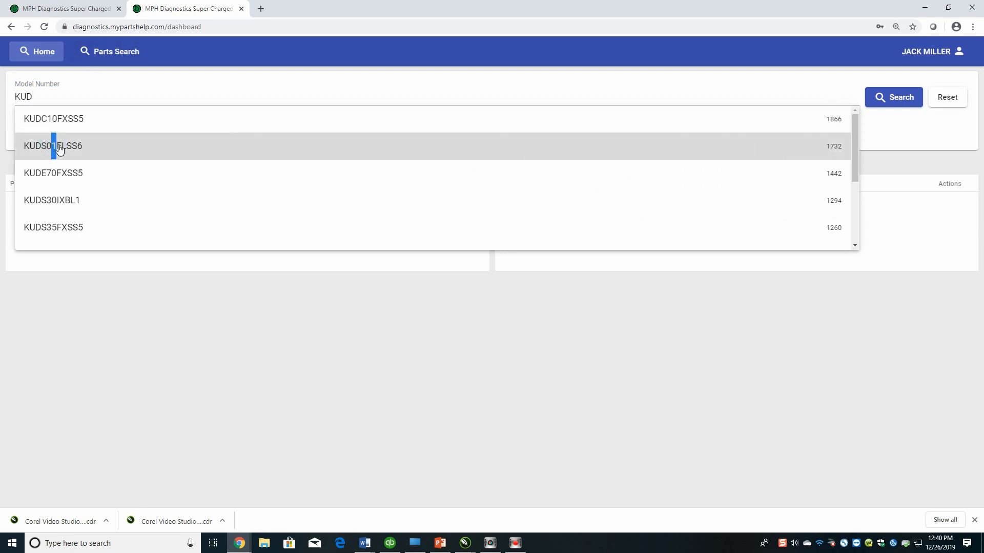
left_click(54, 145)
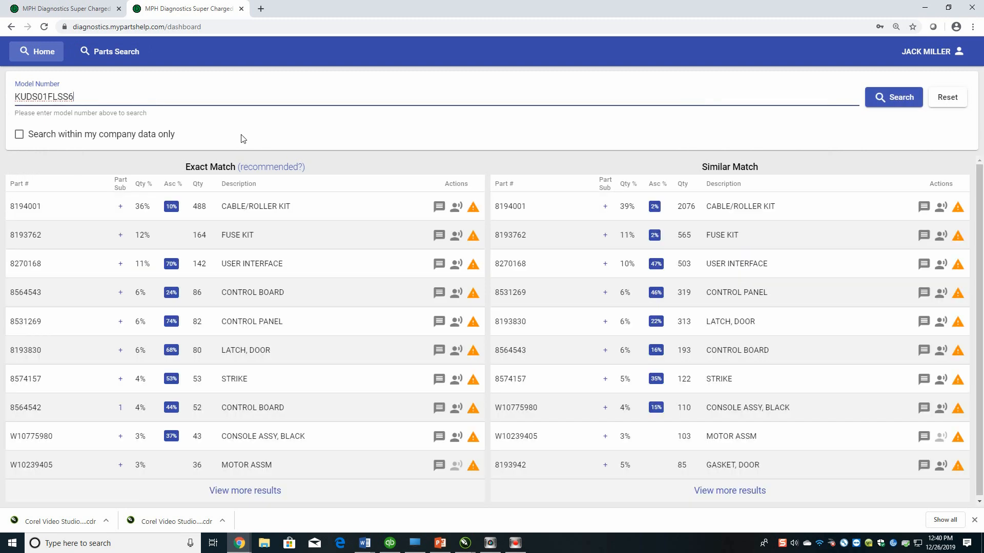
mouse_move(255, 140)
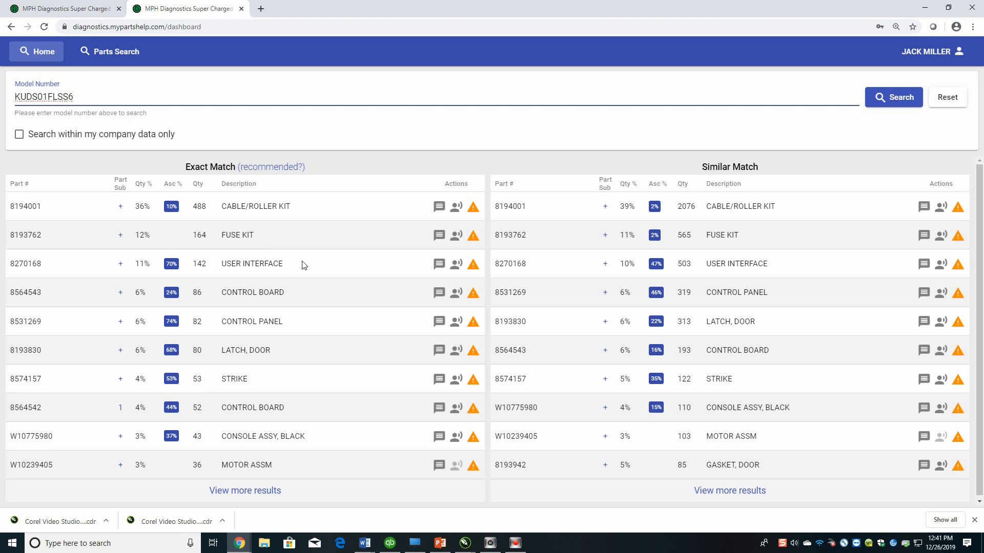
mouse_move(104, 458)
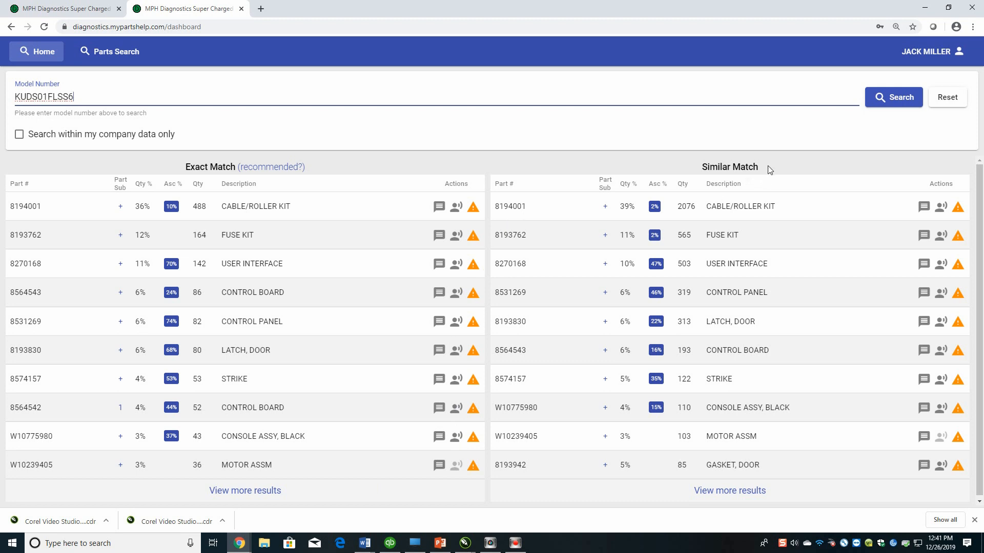
mouse_move(325, 318)
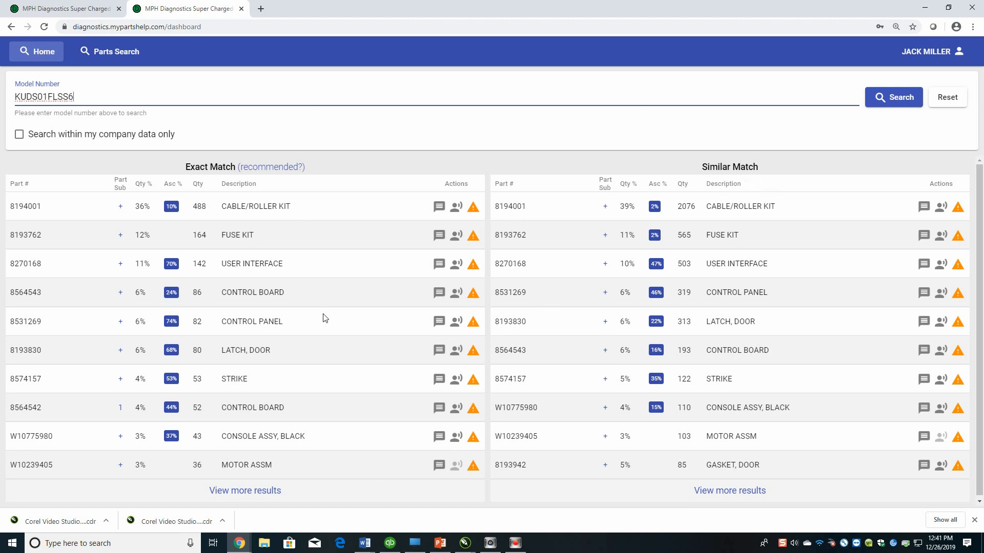
mouse_move(145, 264)
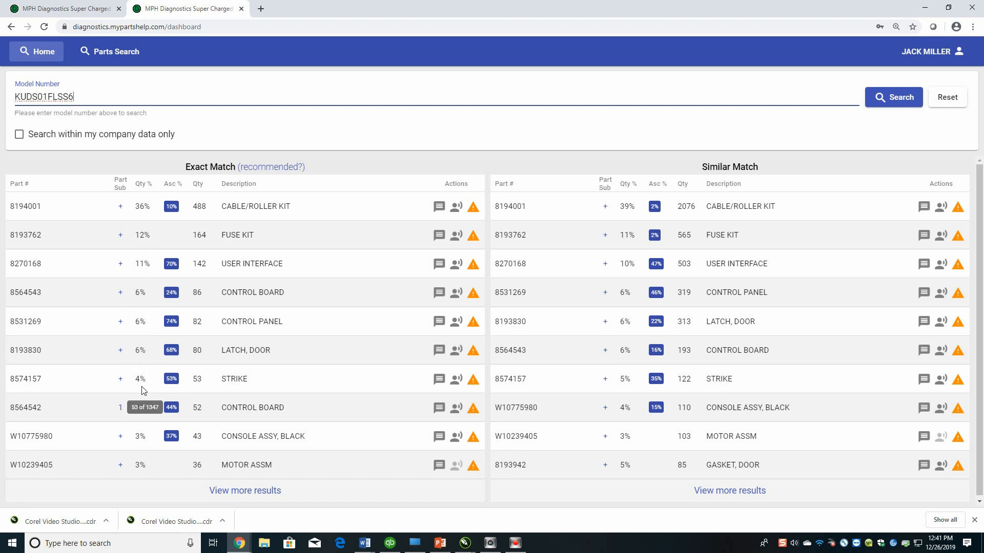
mouse_move(333, 404)
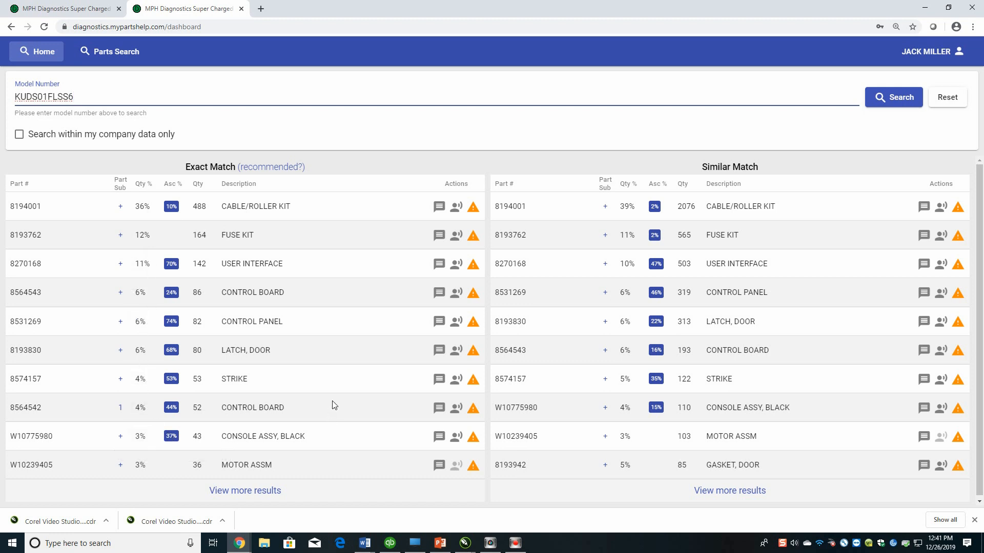
mouse_move(109, 226)
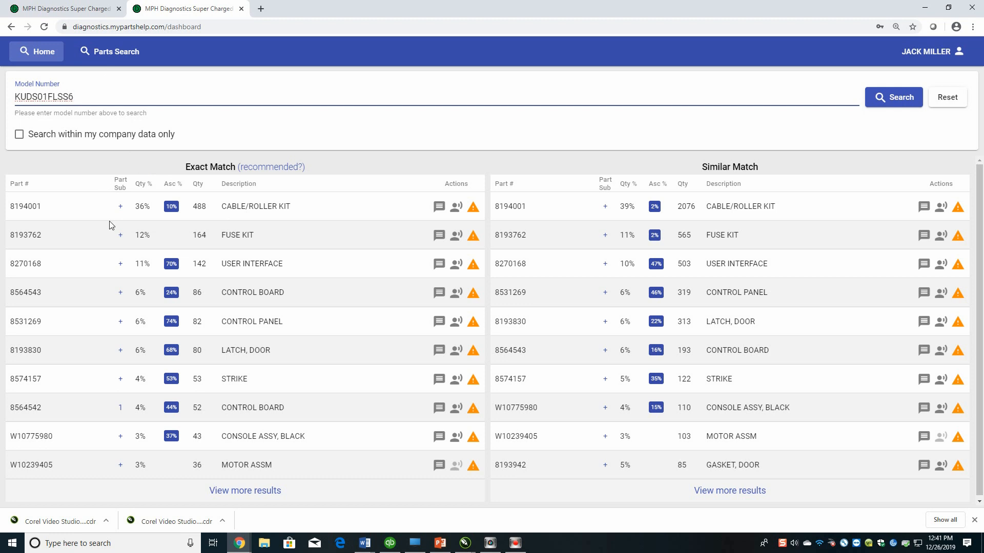
double_click(25, 206)
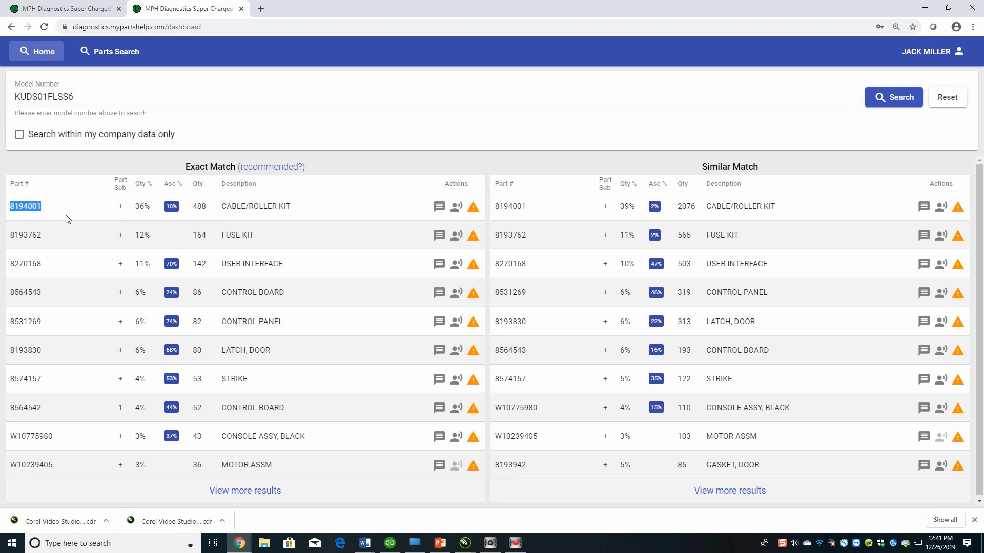
double_click(255, 206)
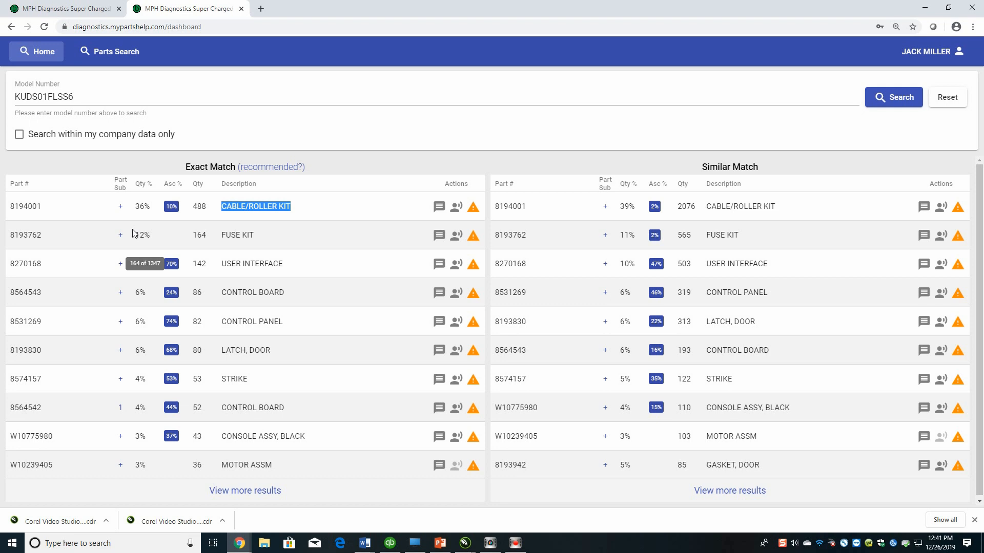
mouse_move(170, 207)
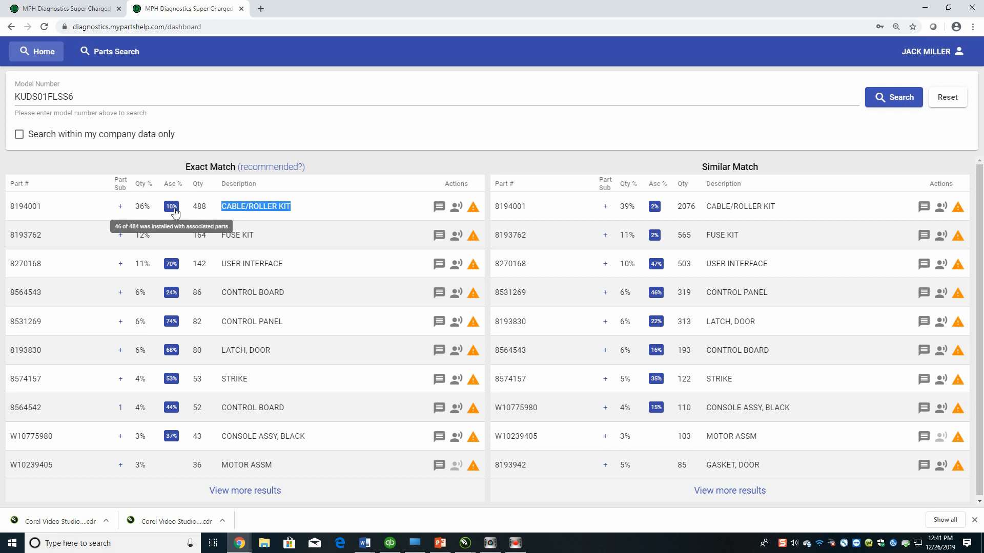
mouse_move(226, 228)
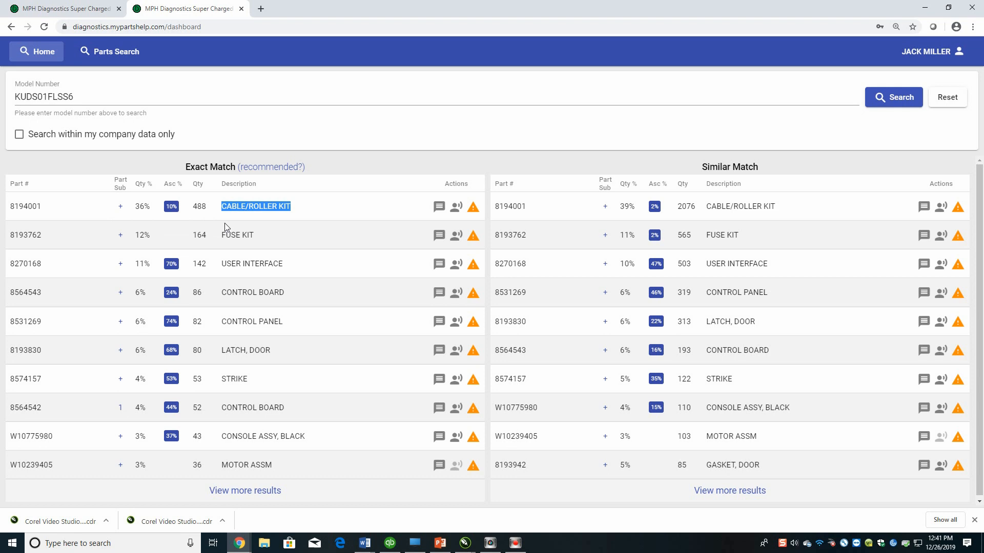
scroll("down", 3)
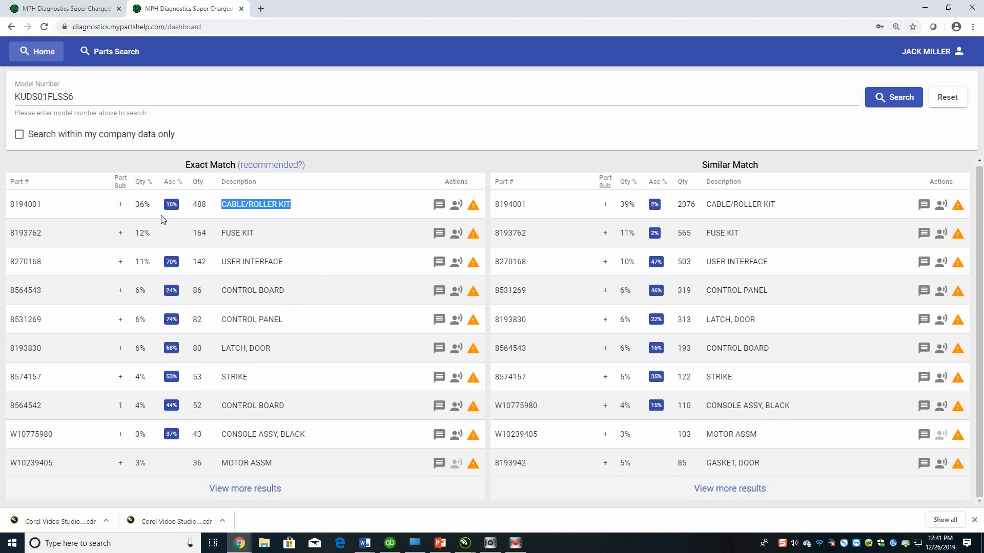
mouse_move(170, 204)
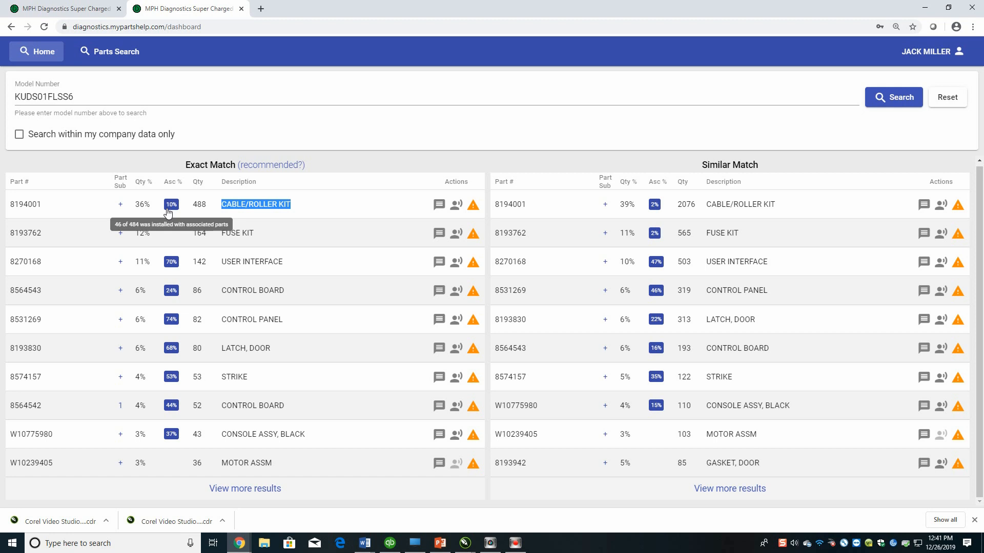
mouse_move(181, 216)
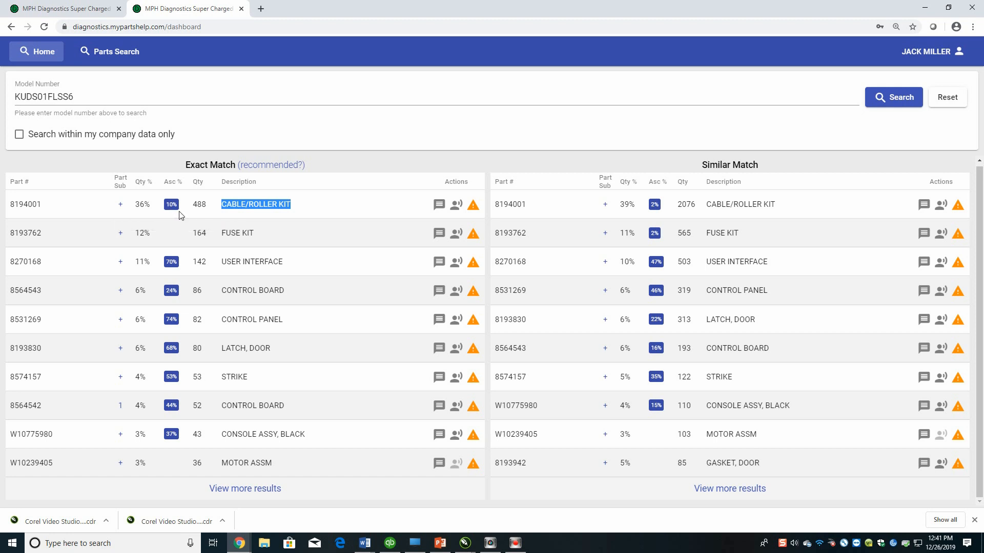
mouse_move(278, 271)
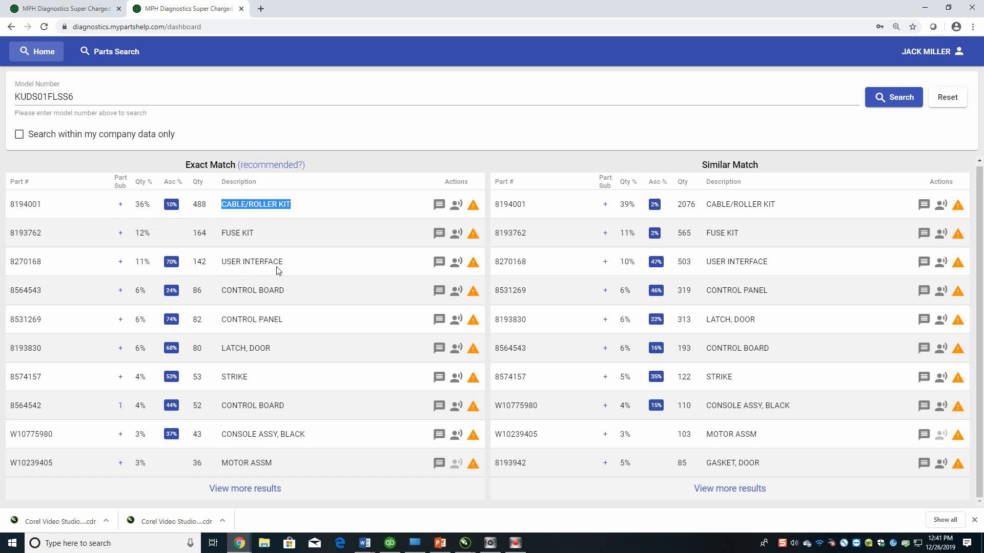
mouse_move(171, 262)
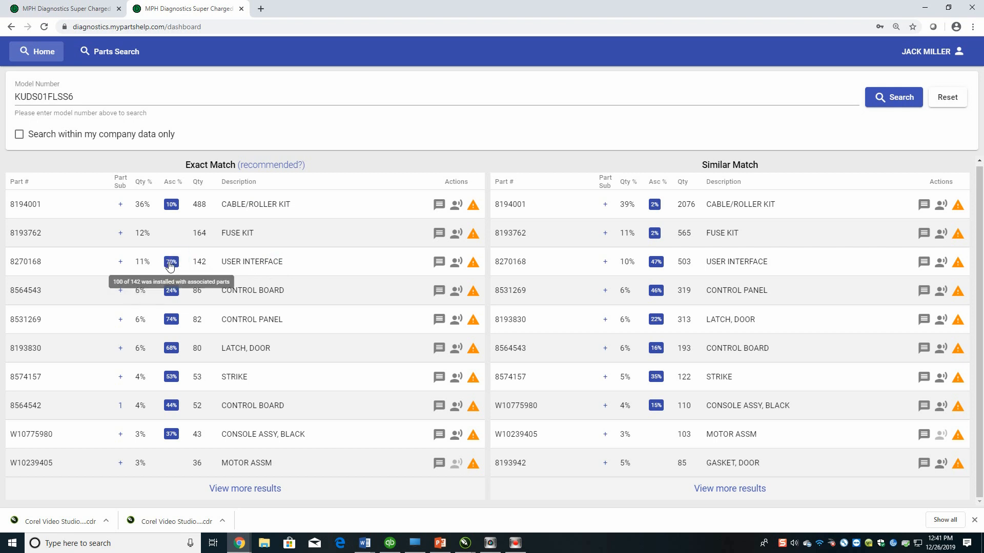
mouse_move(183, 270)
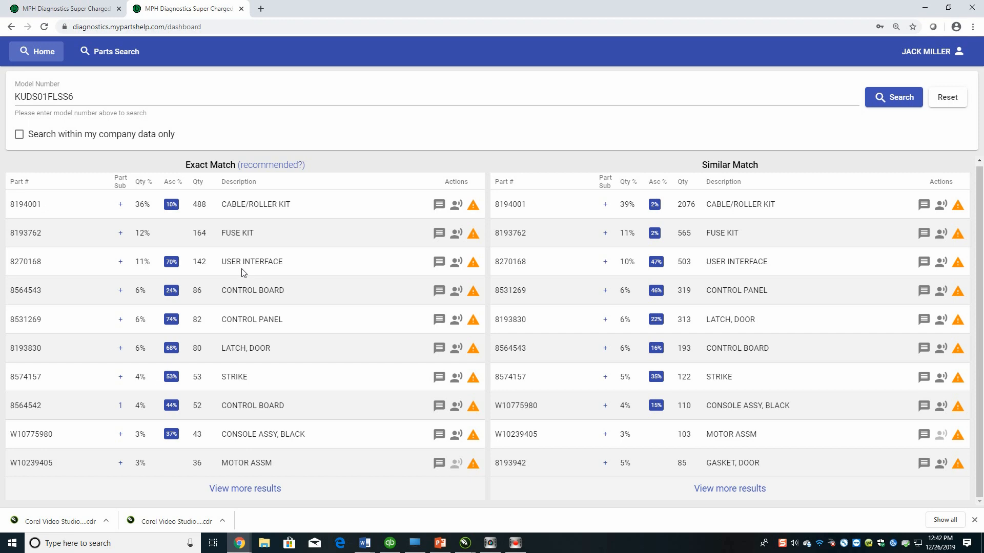
mouse_move(170, 261)
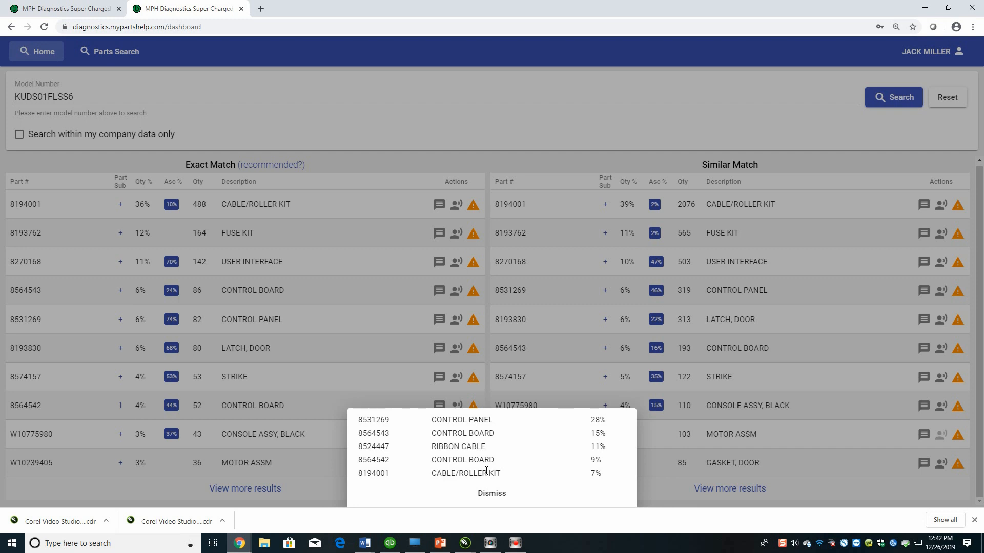
mouse_move(501, 429)
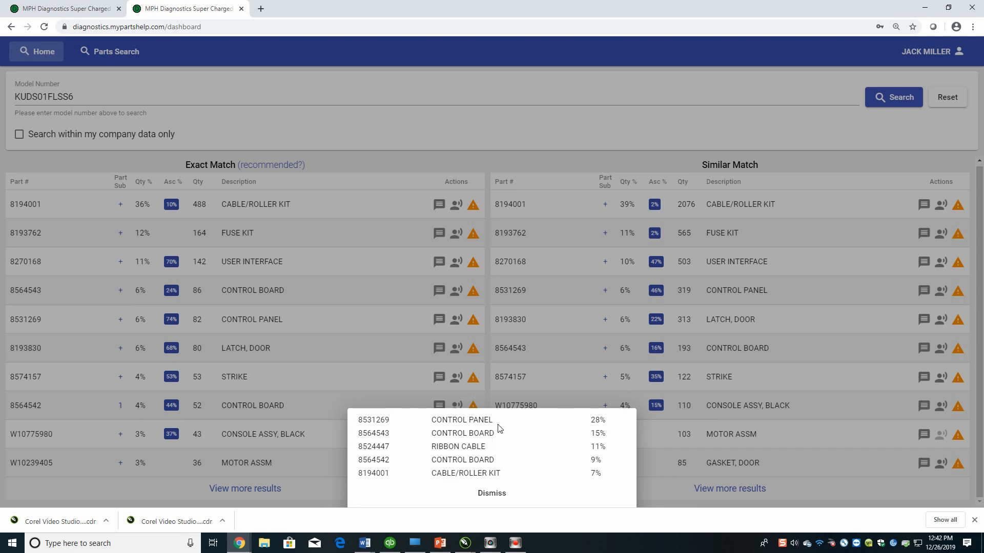
mouse_move(495, 458)
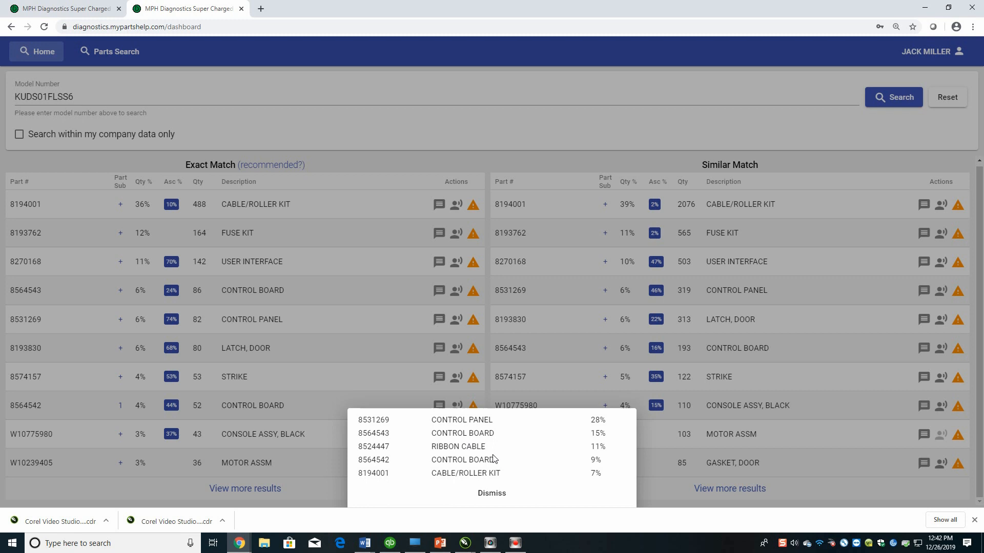
Select CABLE/ROLLER KIT in the associated parts list
double_click(465, 473)
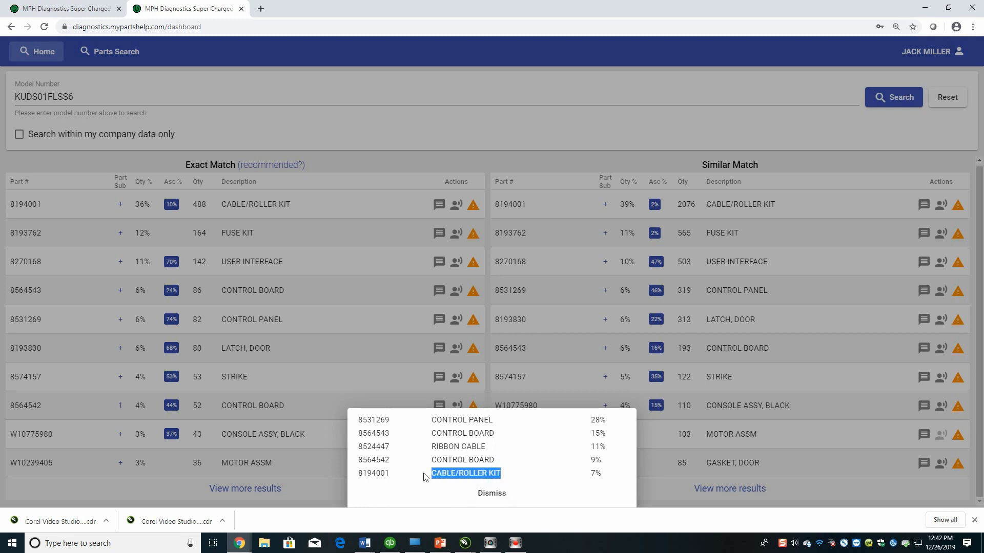
mouse_move(221, 262)
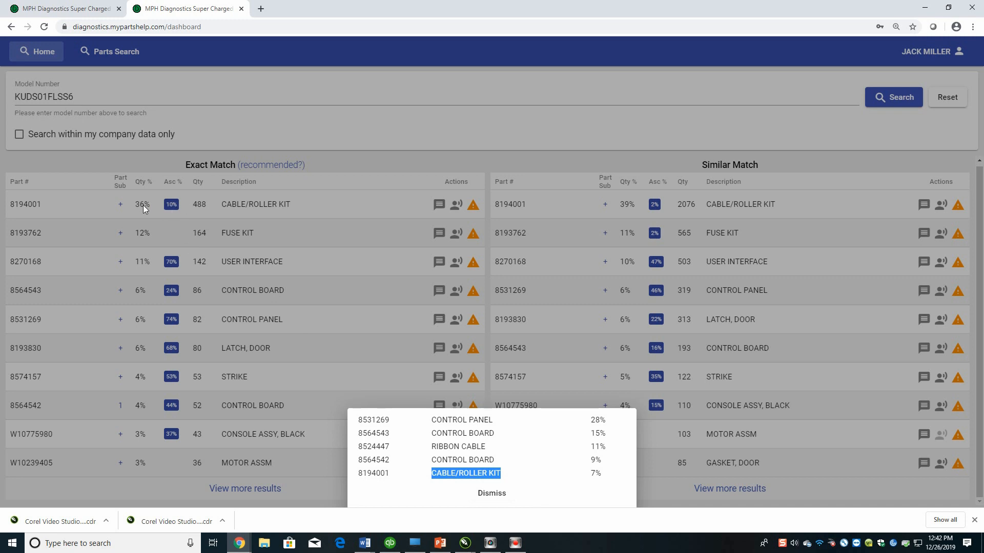
mouse_move(536, 464)
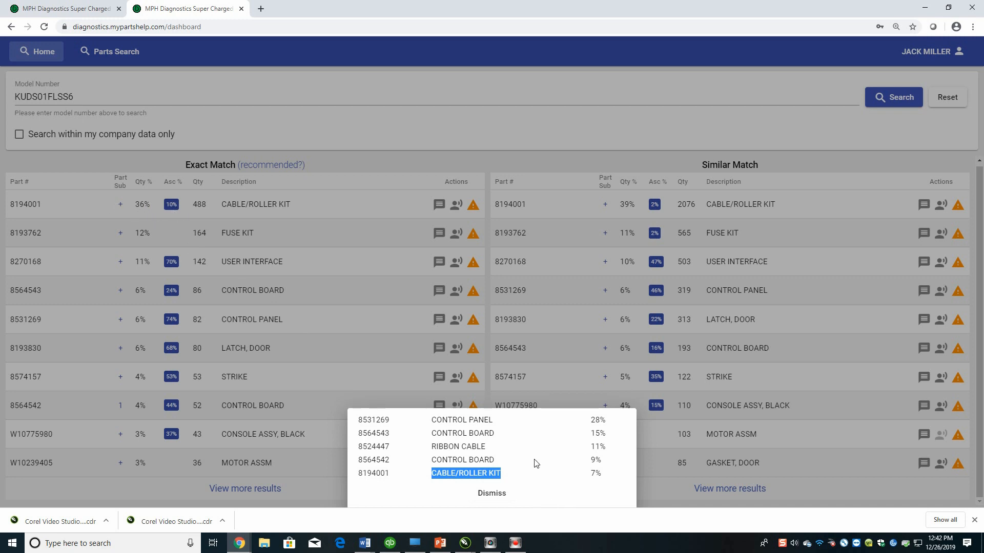
mouse_move(572, 524)
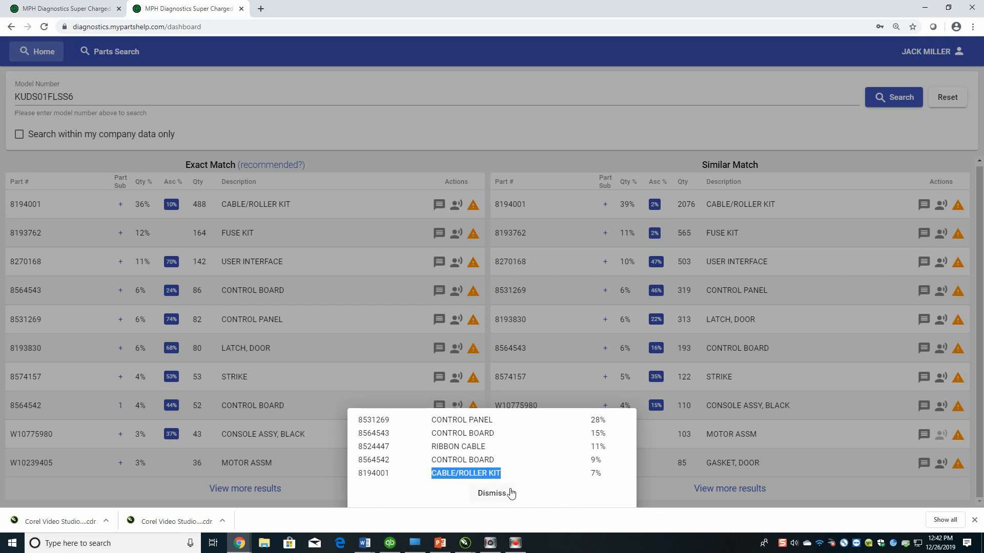
Dismiss the associated-parts list and copy the model number KUDS01FLSS6
left_click(491, 492)
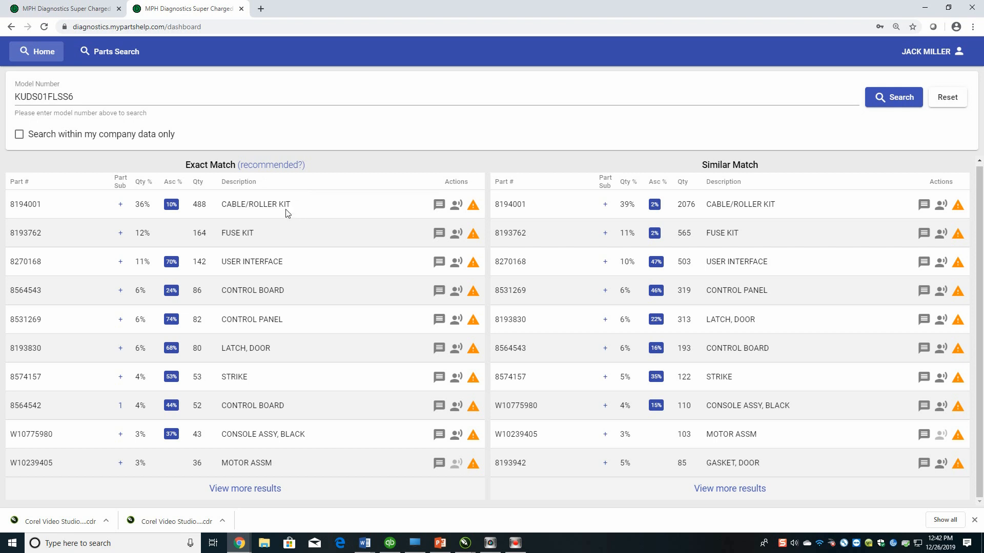
mouse_move(405, 223)
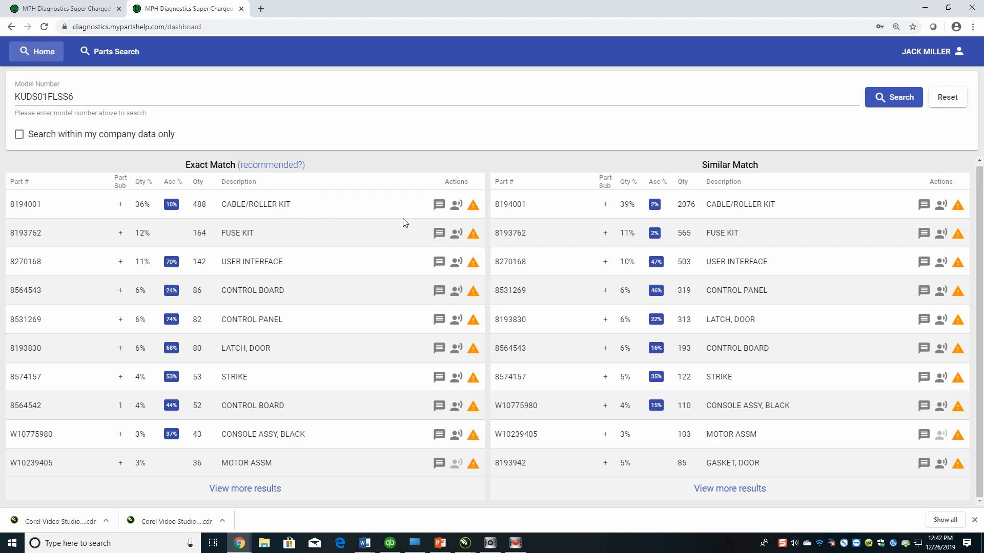
left_click(439, 204)
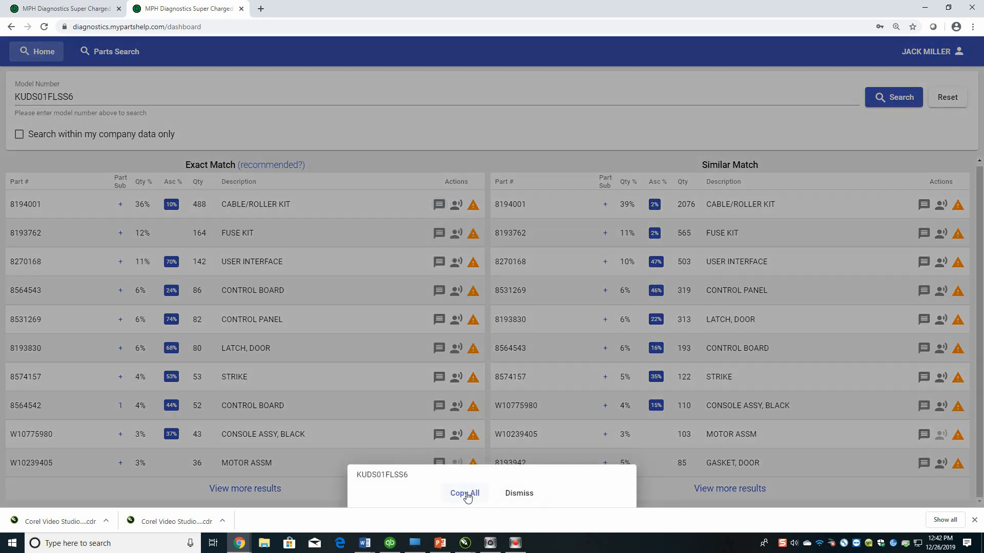
left_click(464, 493)
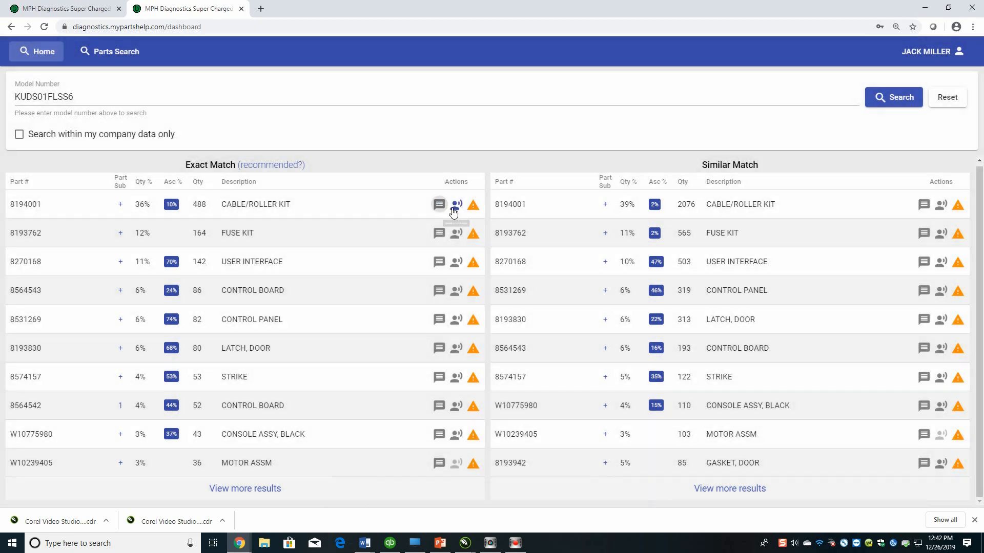
mouse_move(456, 204)
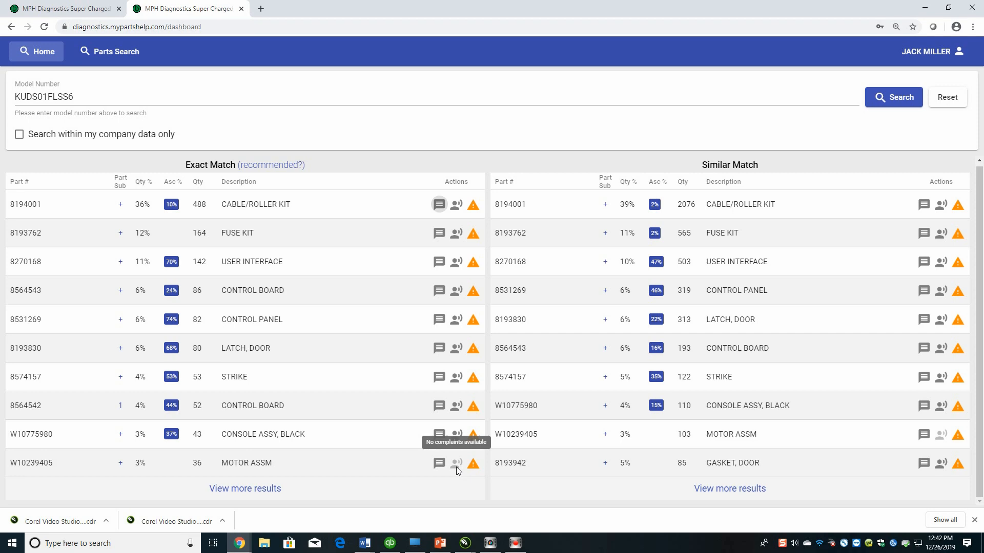
mouse_move(455, 204)
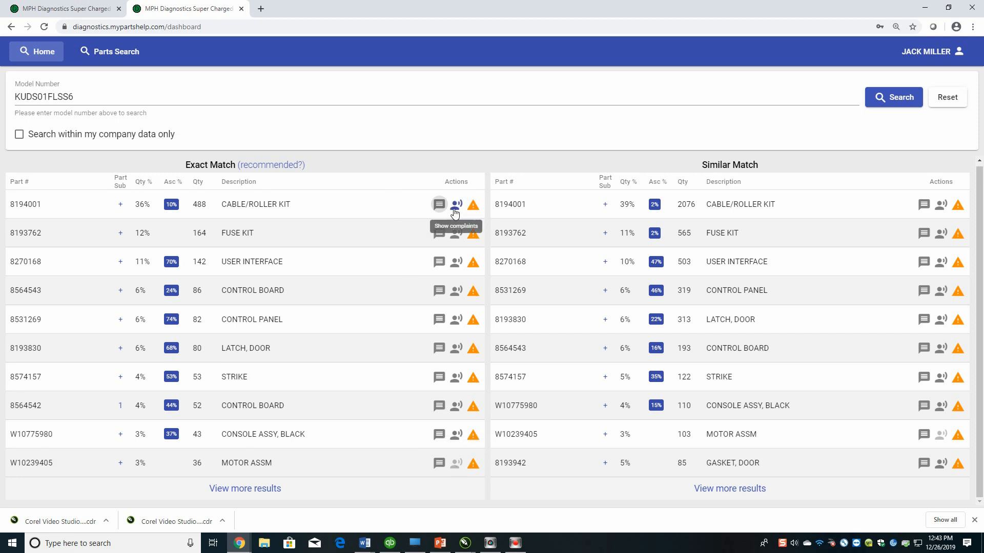
Review the customer complaints and installation dates for part 8194001, then close them
left_click(439, 204)
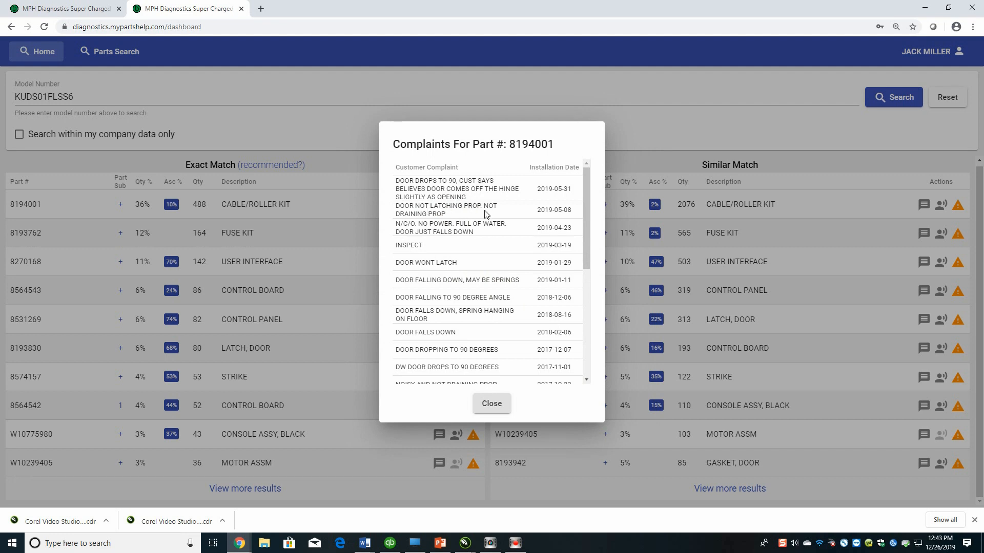
mouse_move(495, 362)
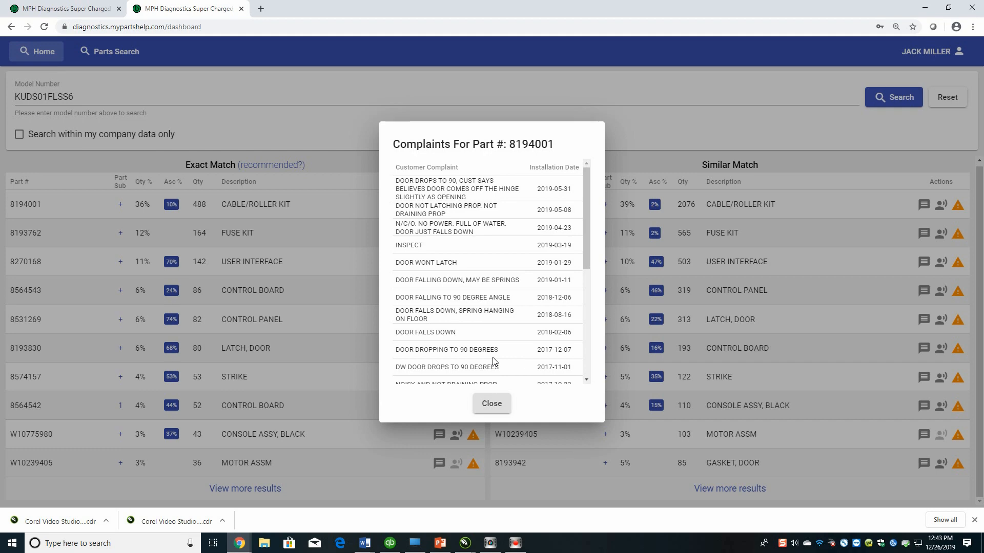
left_click(491, 403)
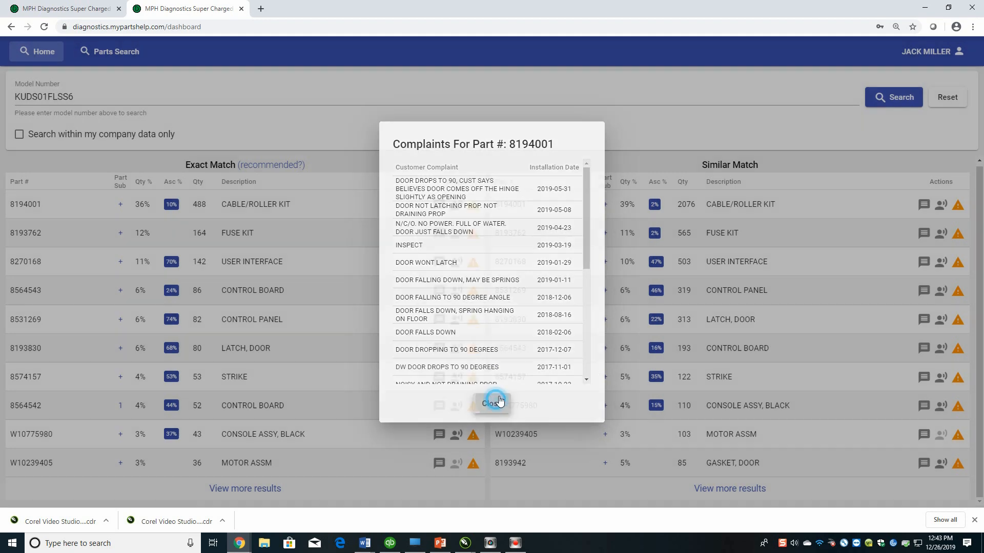
Close the part 8194001 complaints and open the recommended? complaint prompt
left_click(492, 402)
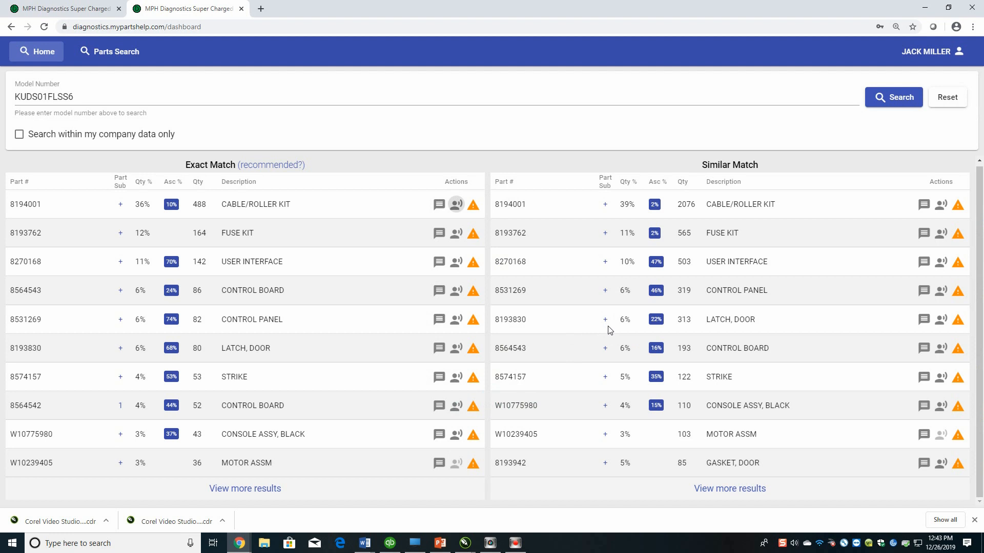
mouse_move(604, 325)
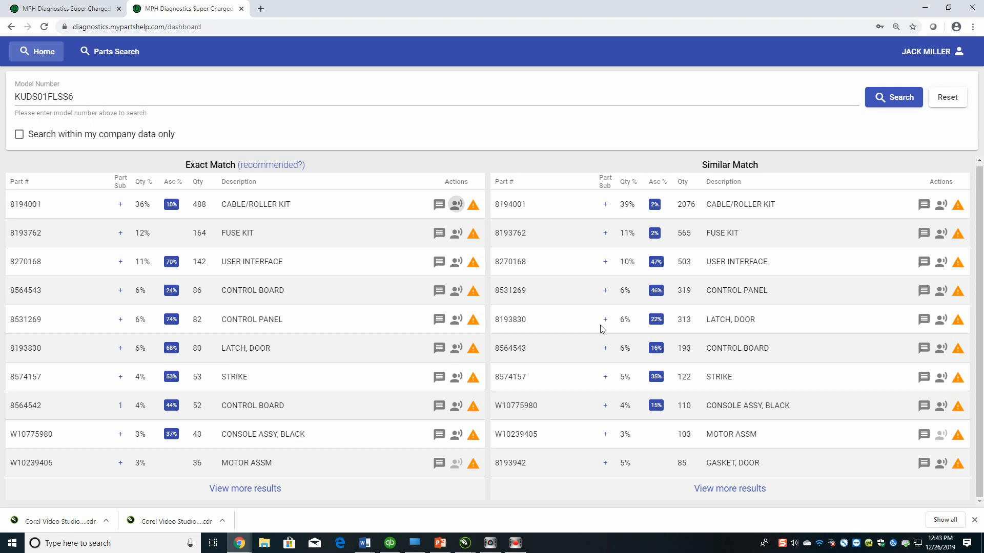
mouse_move(624, 348)
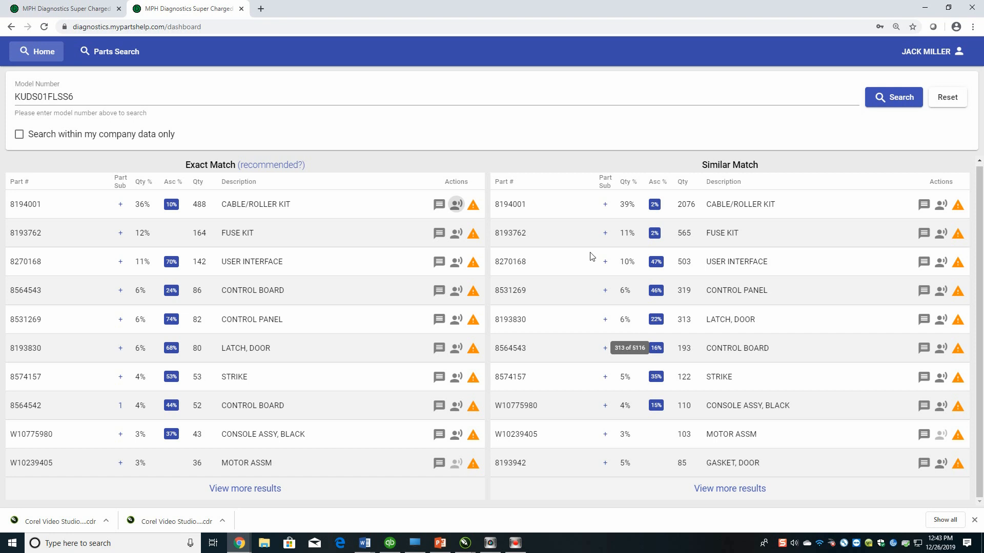
mouse_move(390, 195)
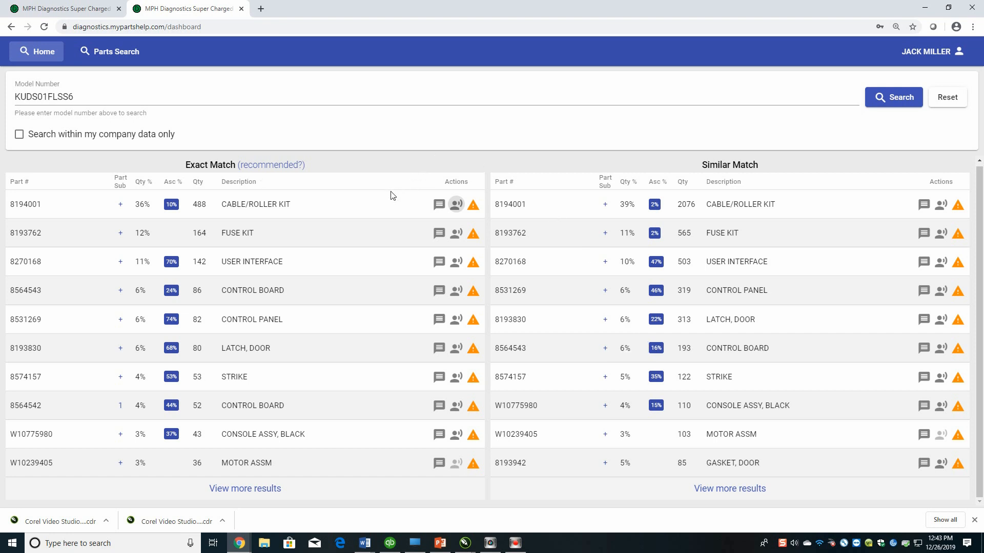
left_click(238, 181)
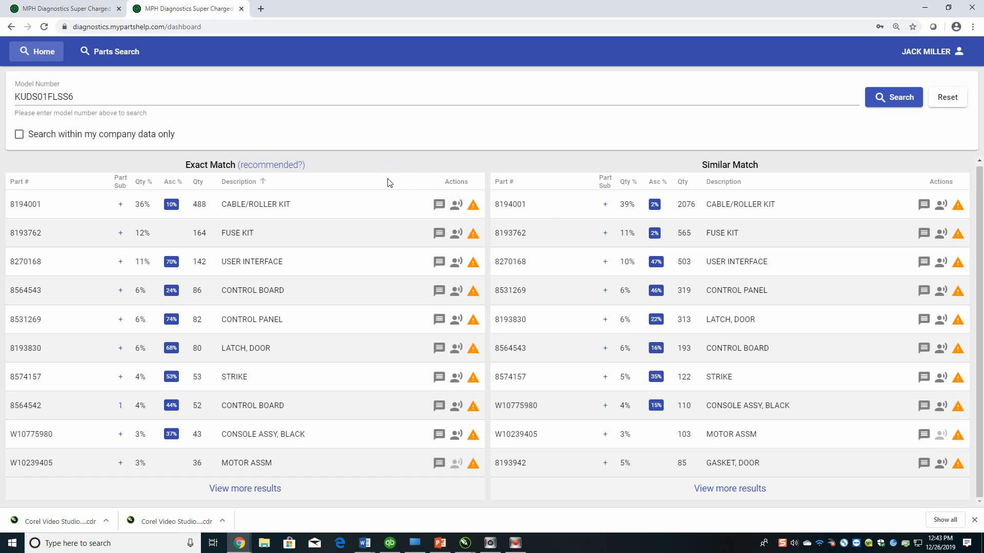
mouse_move(391, 191)
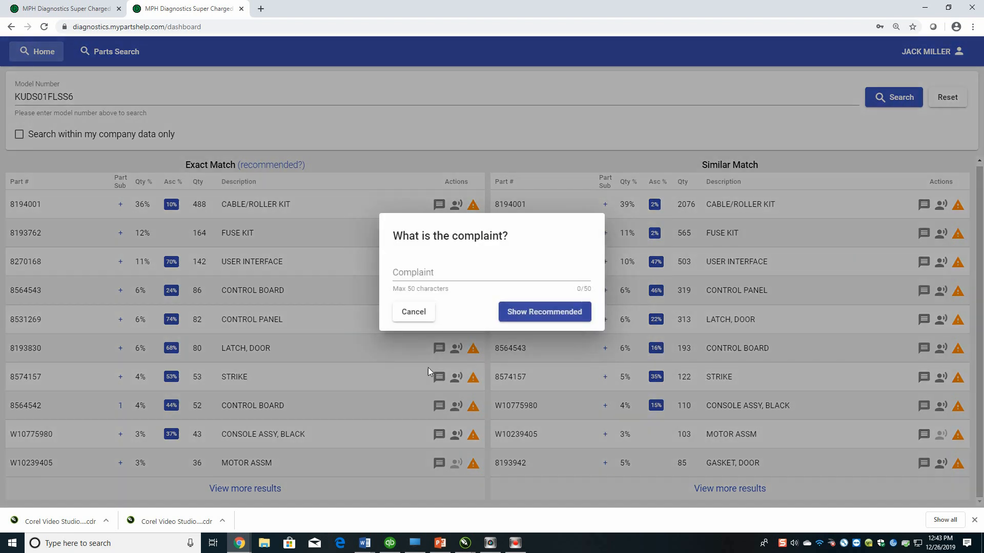
Enter the complaint 'NO POWER' and show the recommended exact-match parts
left_click(491, 272)
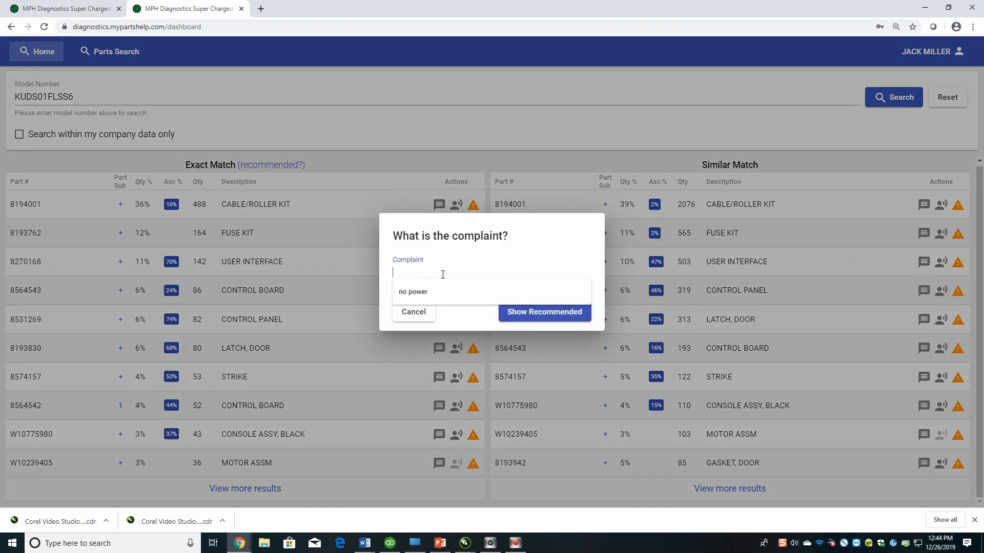
type("NOP")
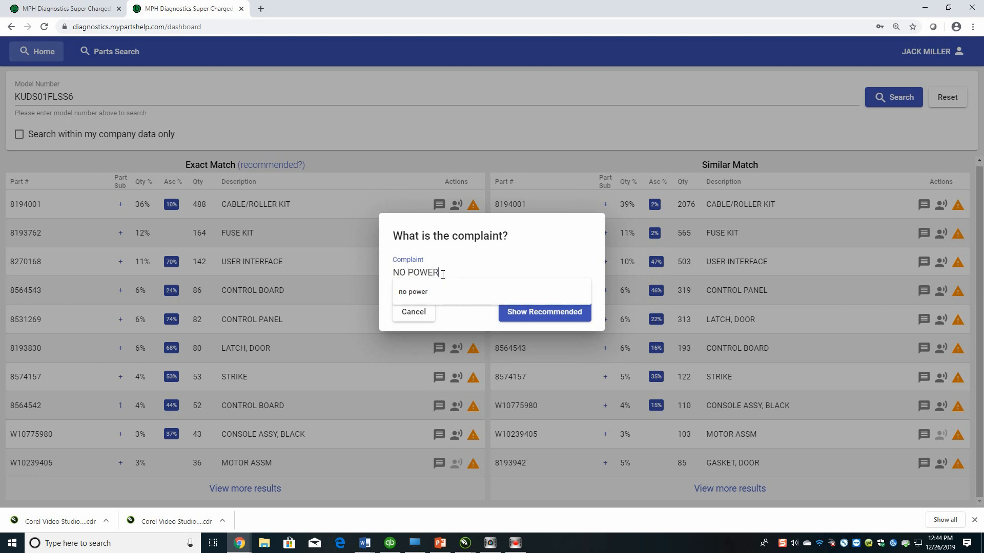
left_click(543, 312)
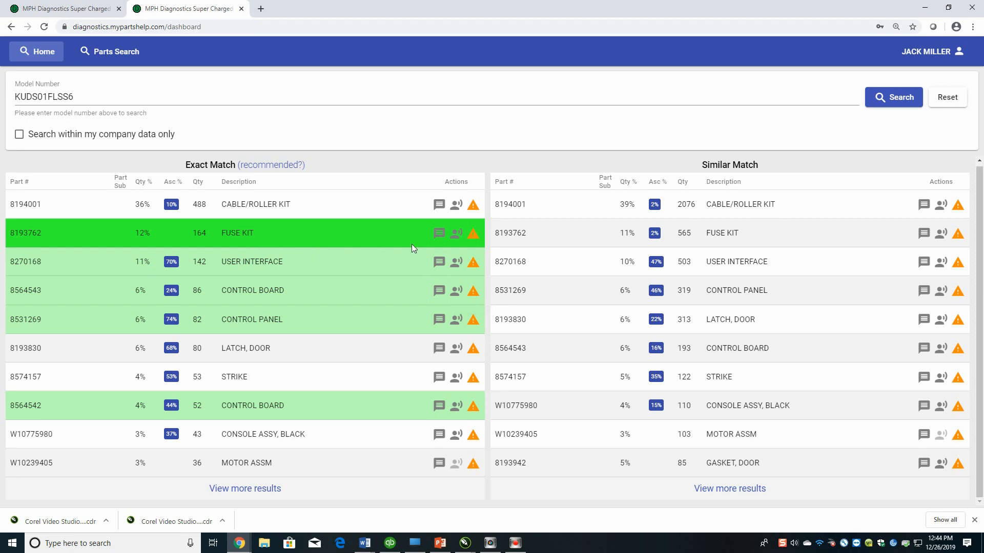
left_click(438, 234)
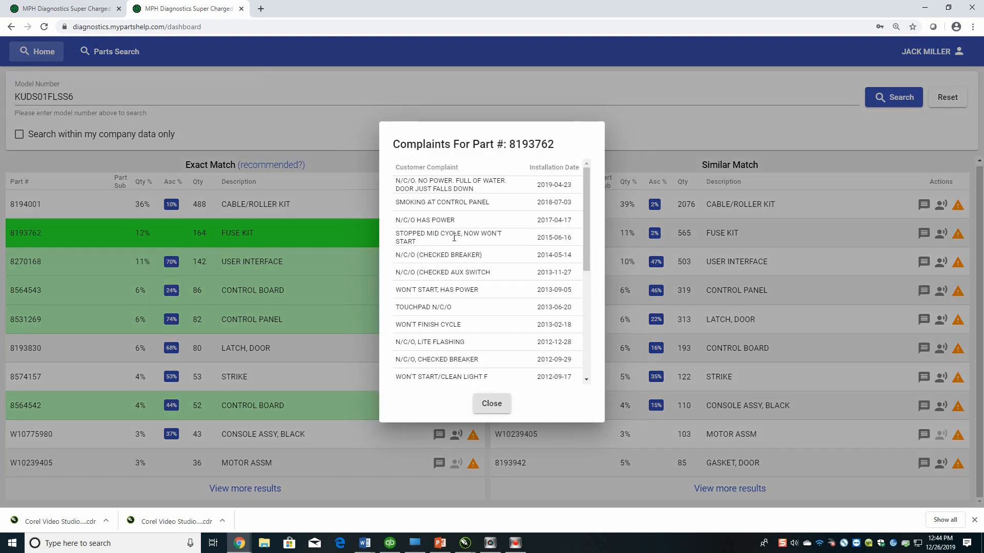
mouse_move(494, 231)
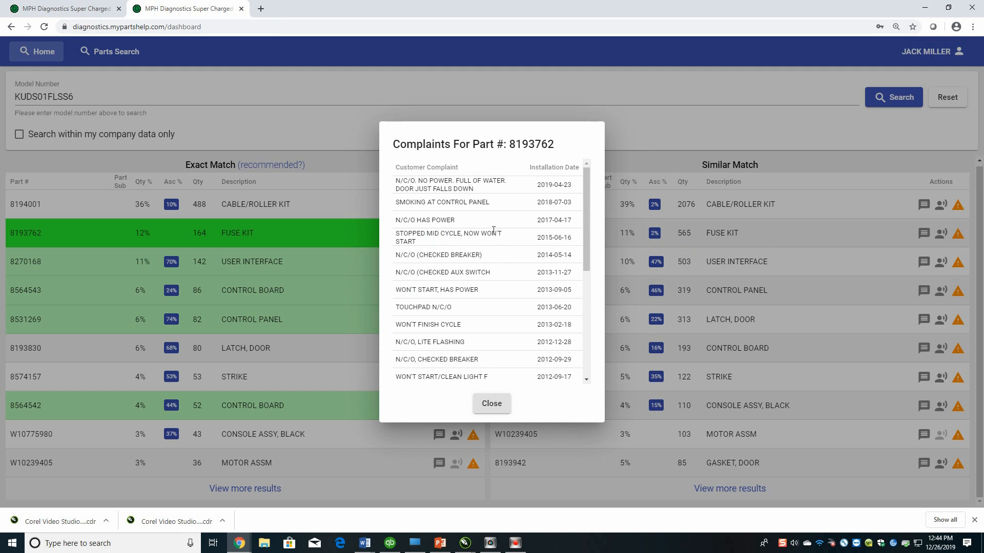
double_click(425, 220)
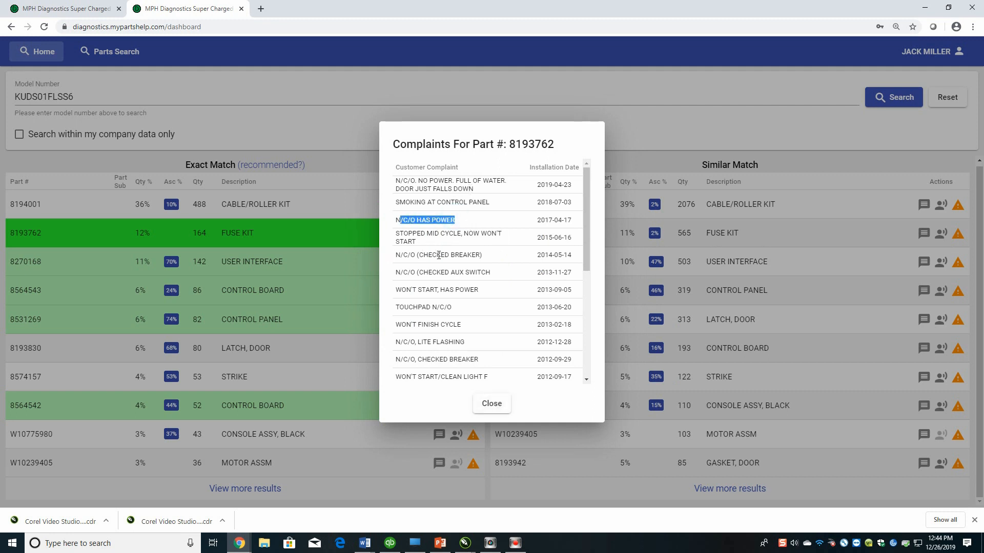
mouse_move(451, 287)
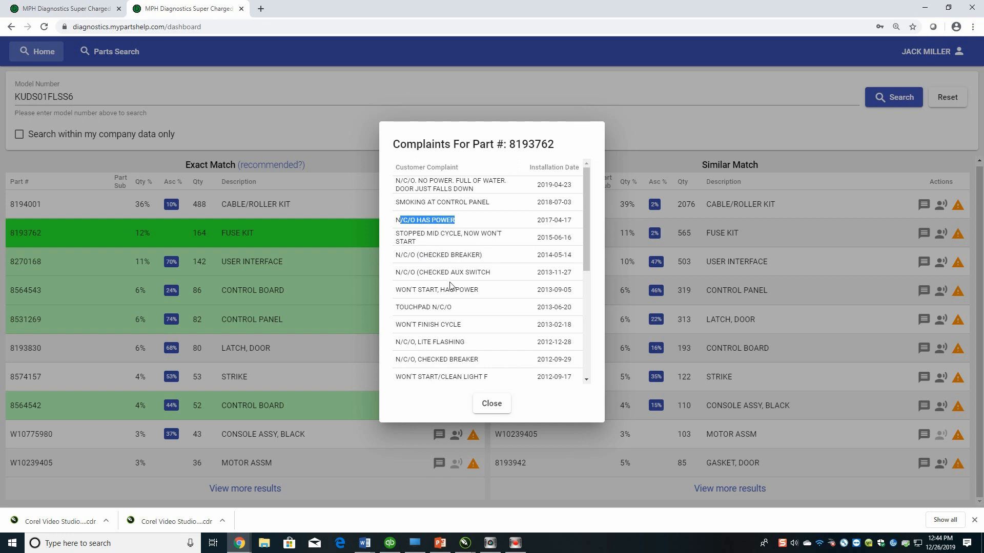
mouse_move(468, 302)
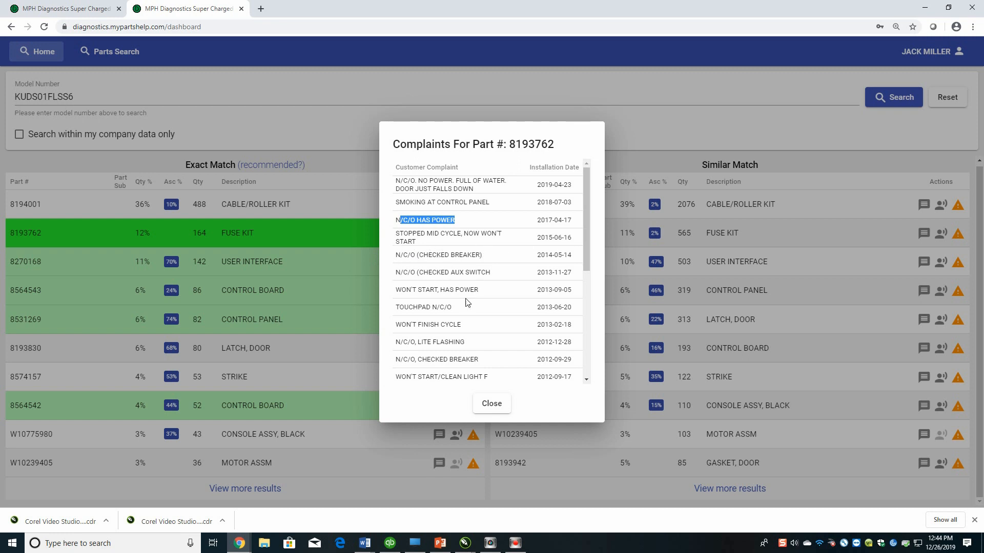
scroll("down", 3)
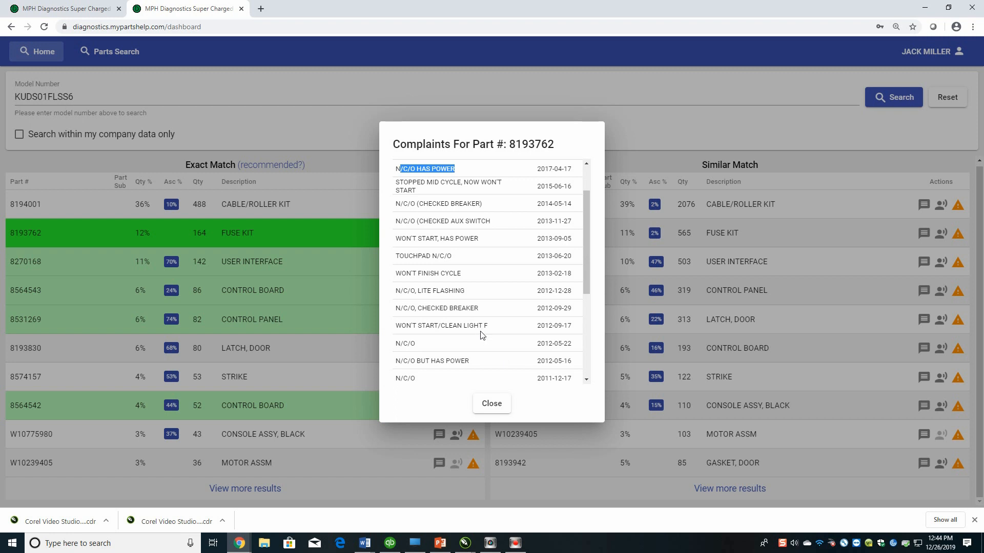
scroll("down", 3)
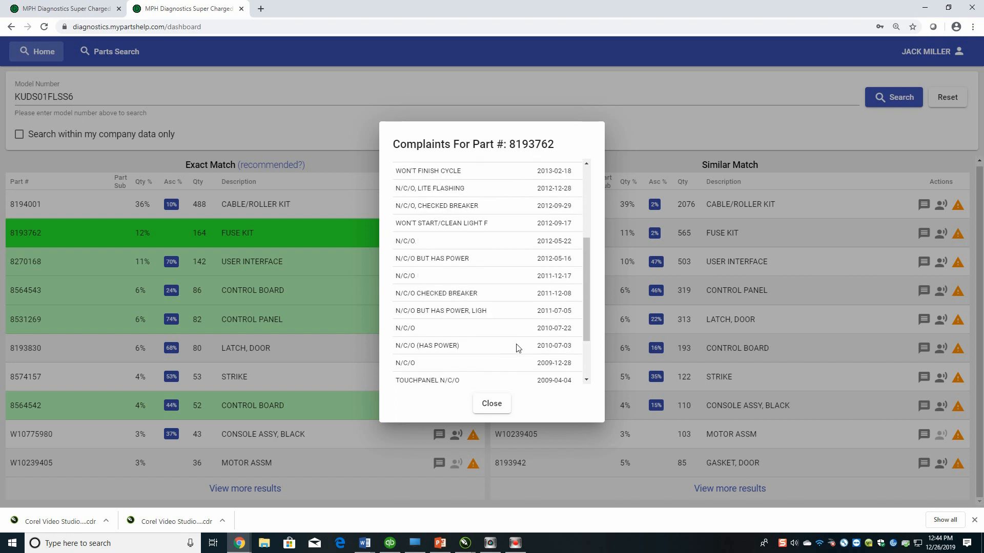
scroll("down", 3)
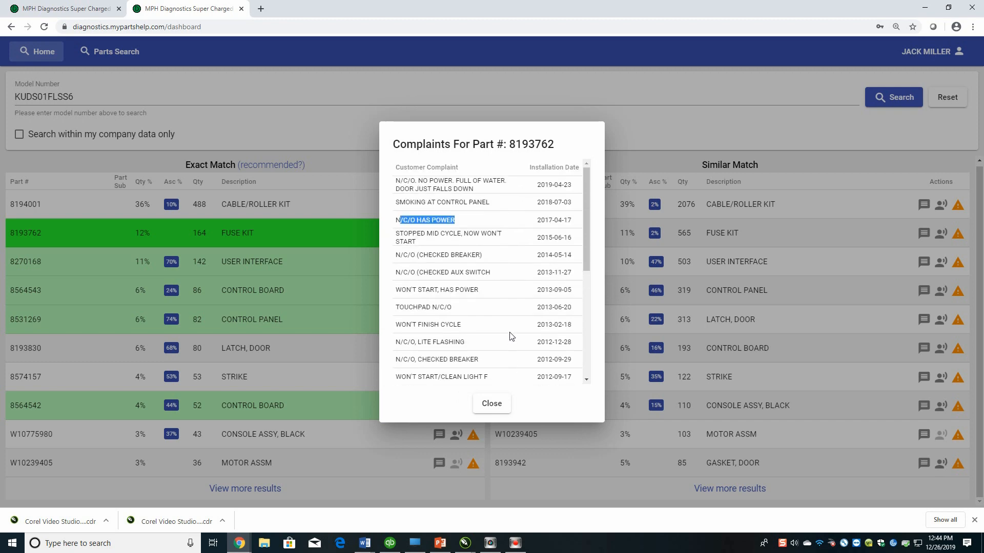
Close the fuse kit complaints list for part 8193762
left_click(492, 403)
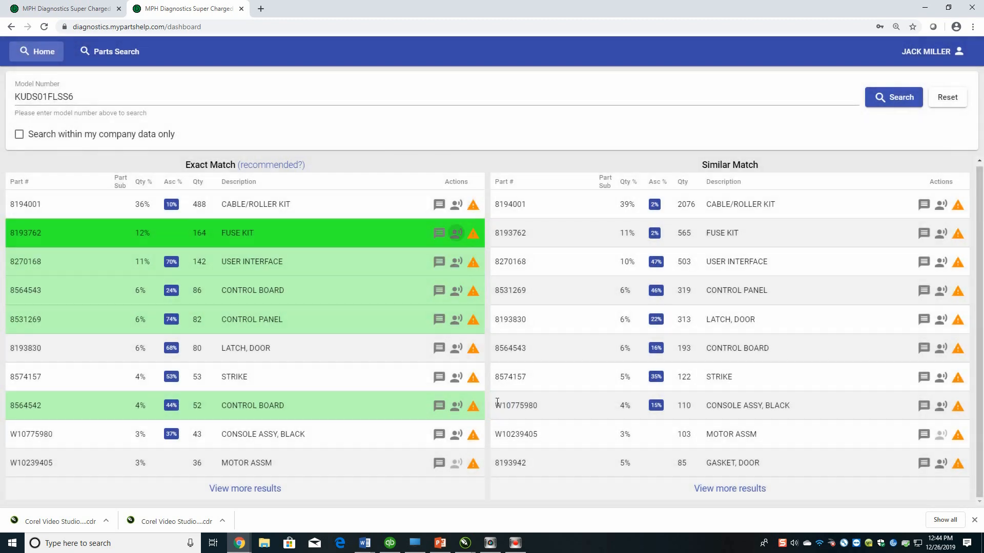
mouse_move(325, 291)
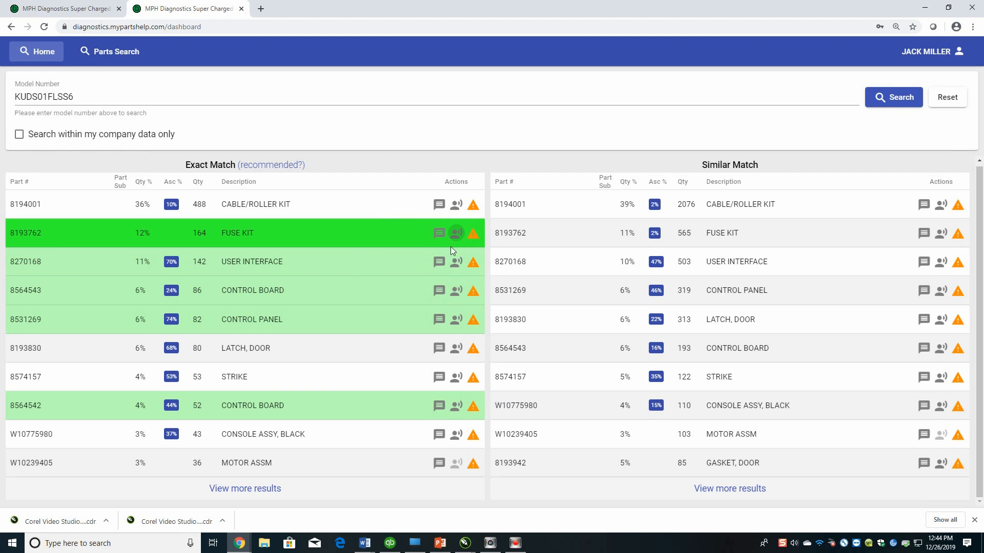
mouse_move(457, 263)
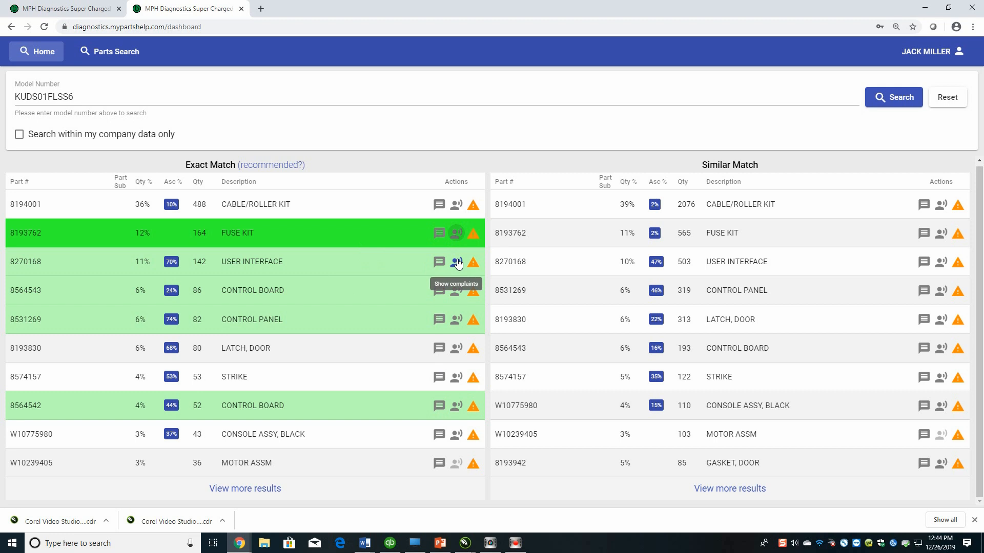
mouse_move(360, 297)
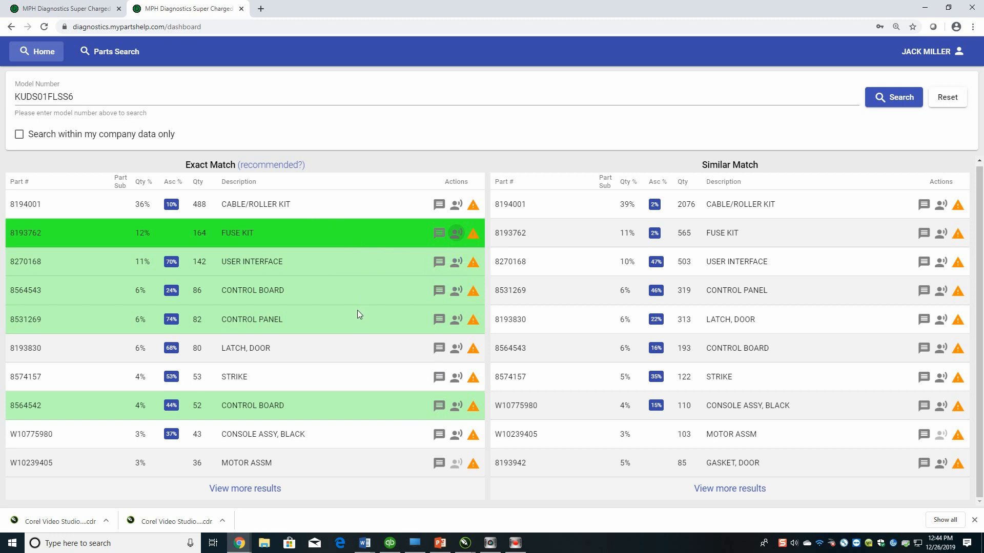
mouse_move(352, 301)
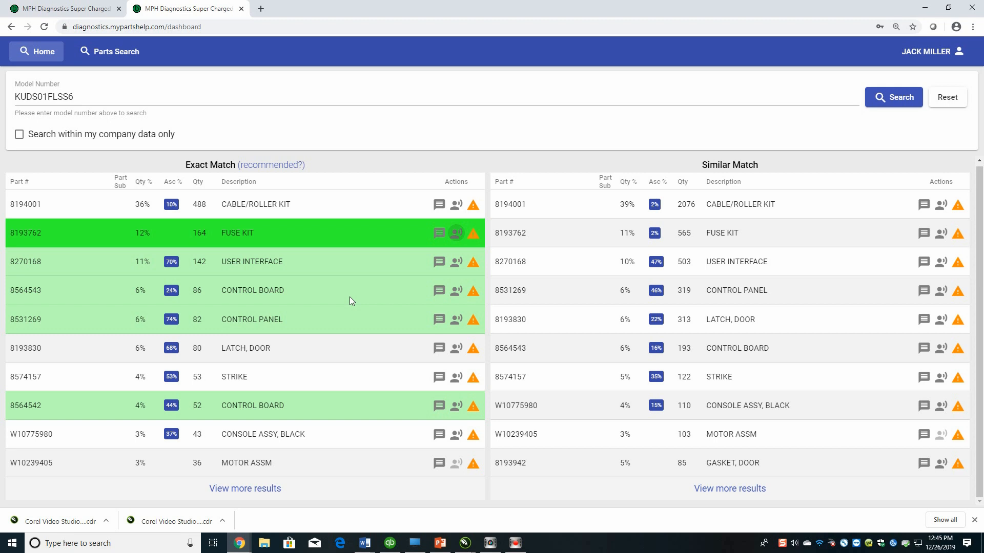
mouse_move(320, 294)
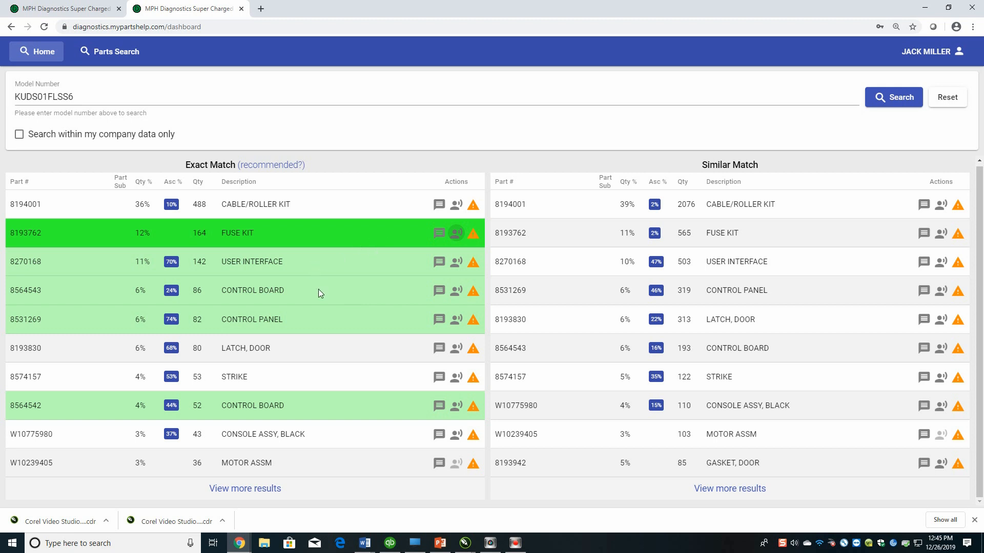
mouse_move(286, 269)
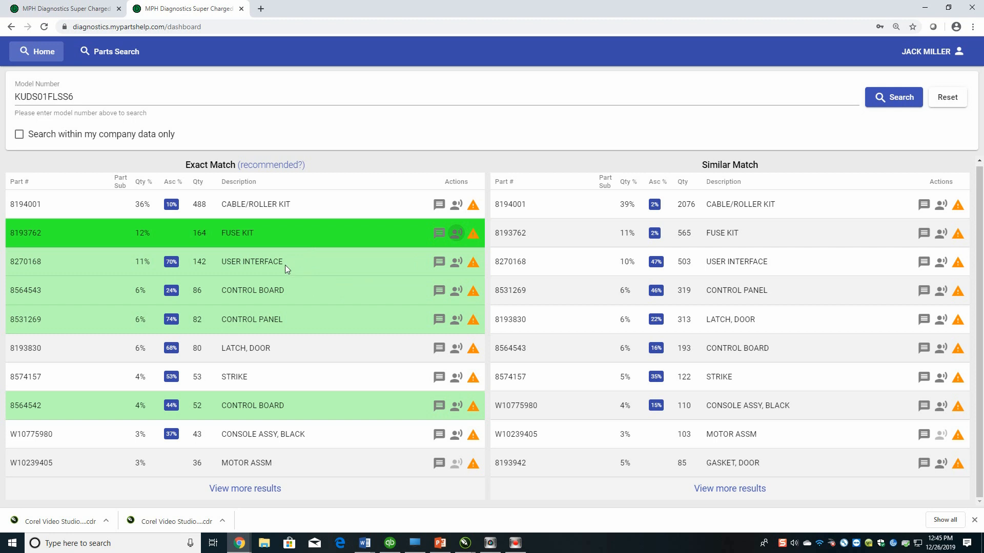
mouse_move(288, 271)
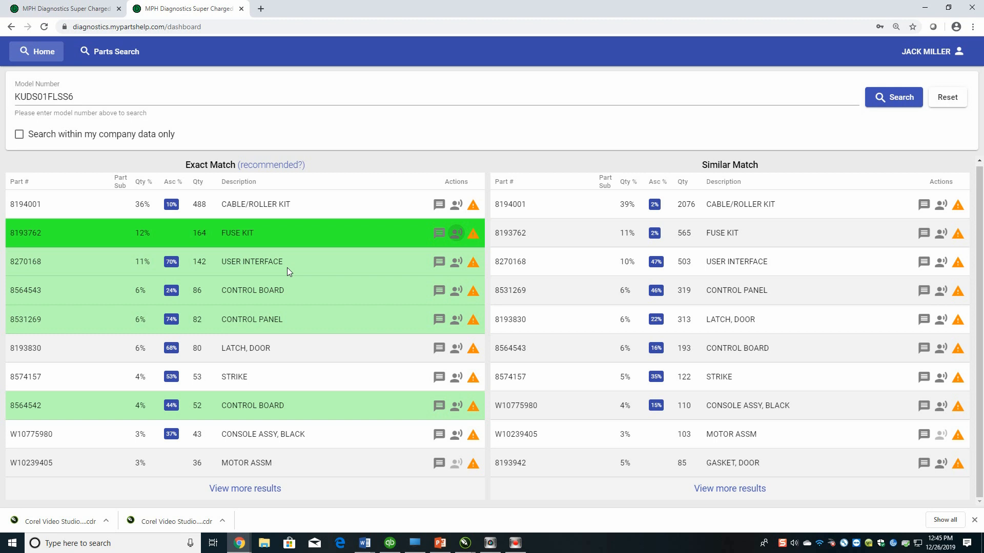
mouse_move(287, 320)
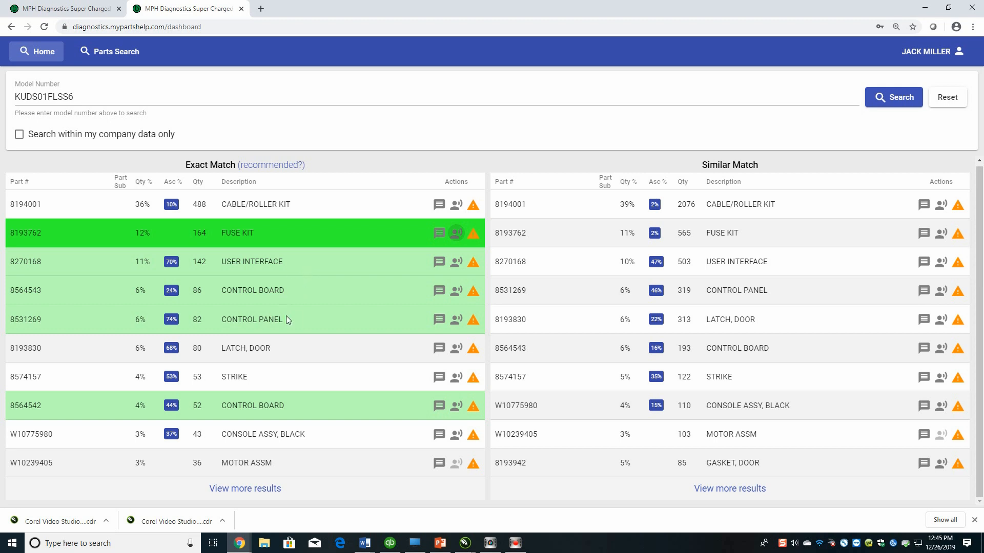
mouse_move(307, 326)
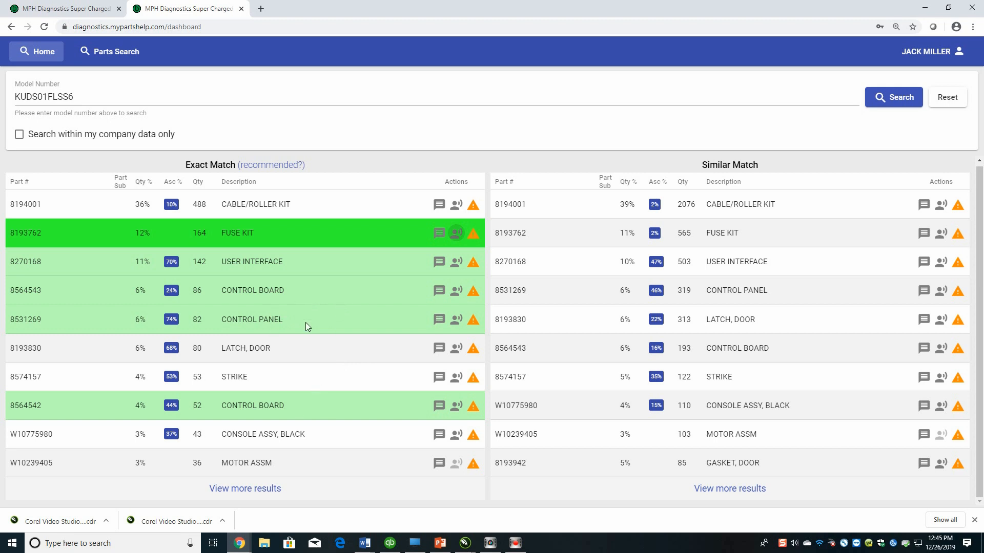
mouse_move(299, 340)
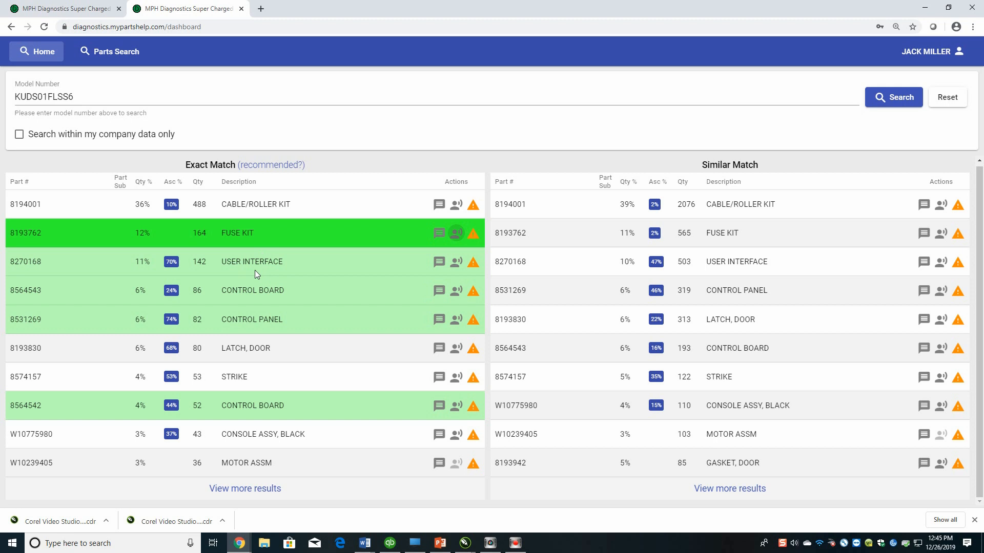
mouse_move(296, 274)
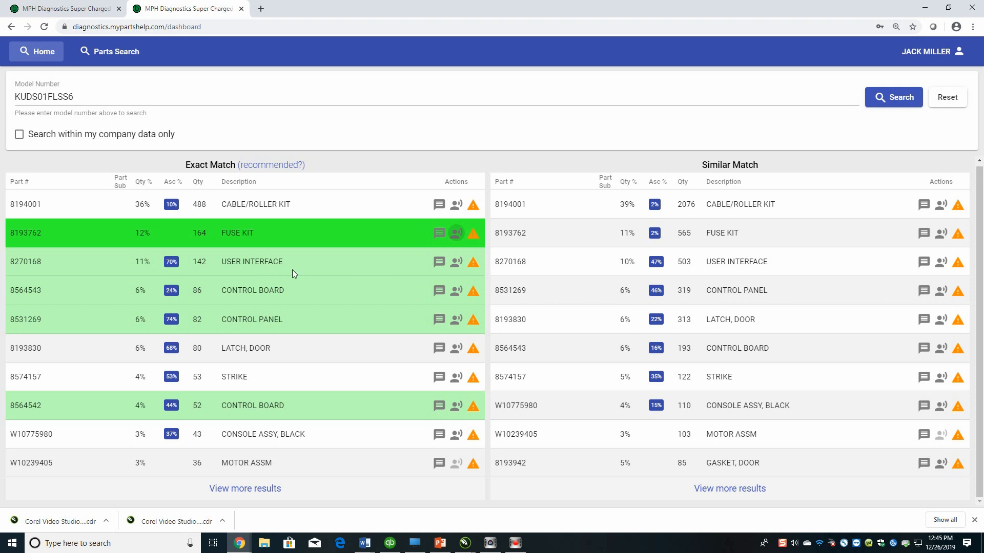
mouse_move(285, 318)
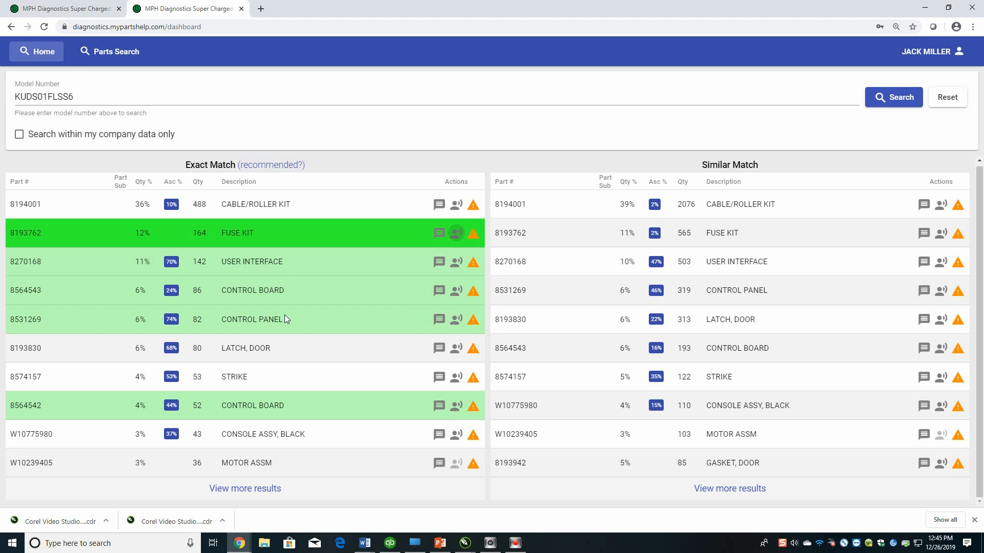
mouse_move(285, 314)
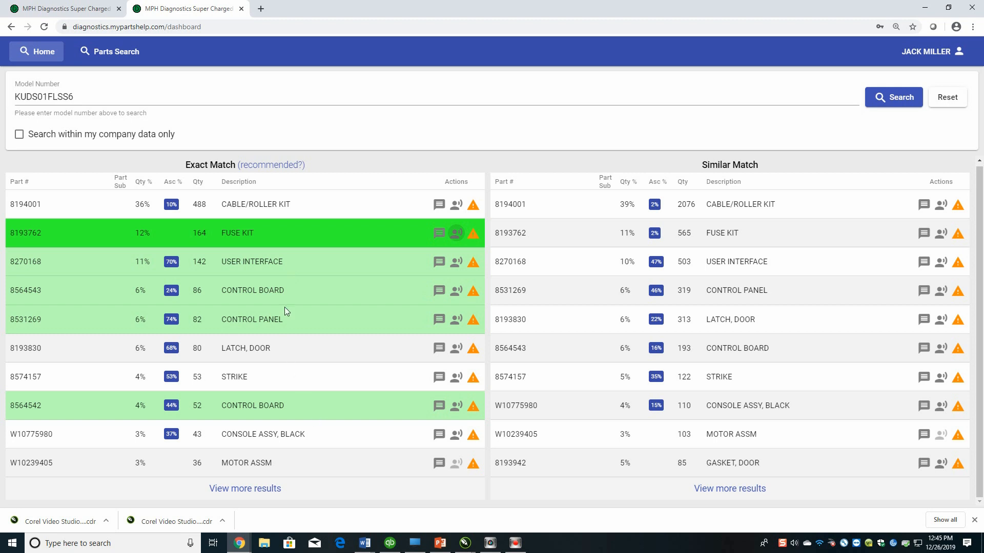
mouse_move(270, 165)
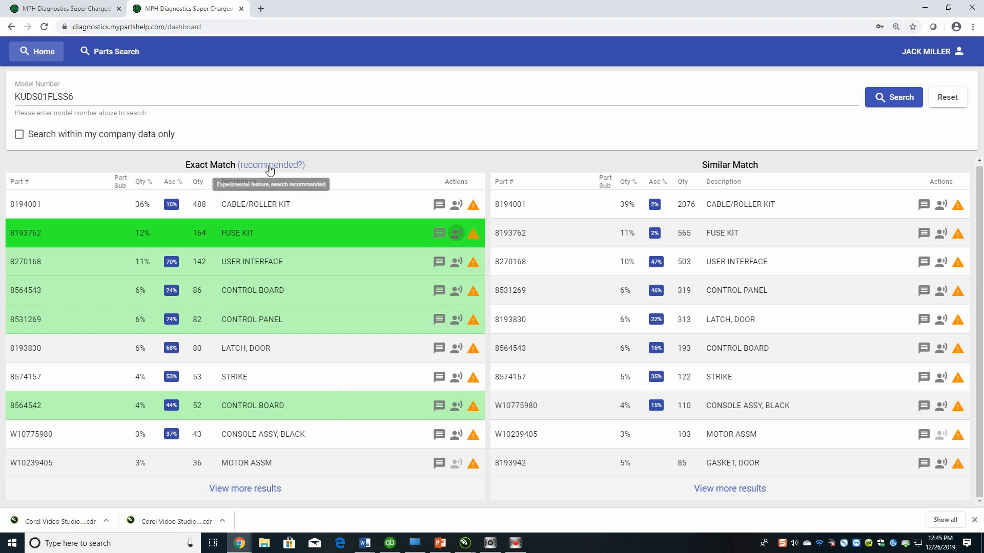
mouse_move(455, 233)
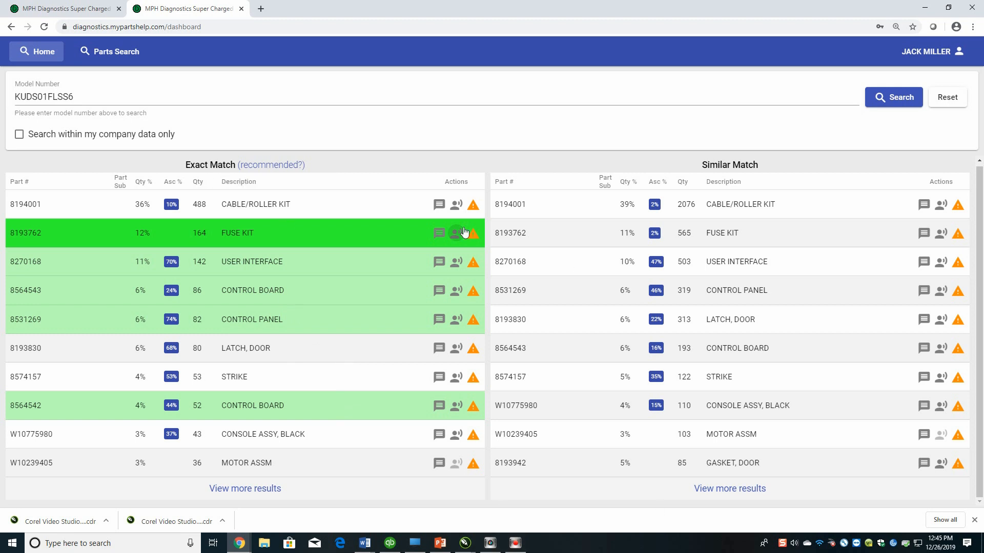
mouse_move(439, 204)
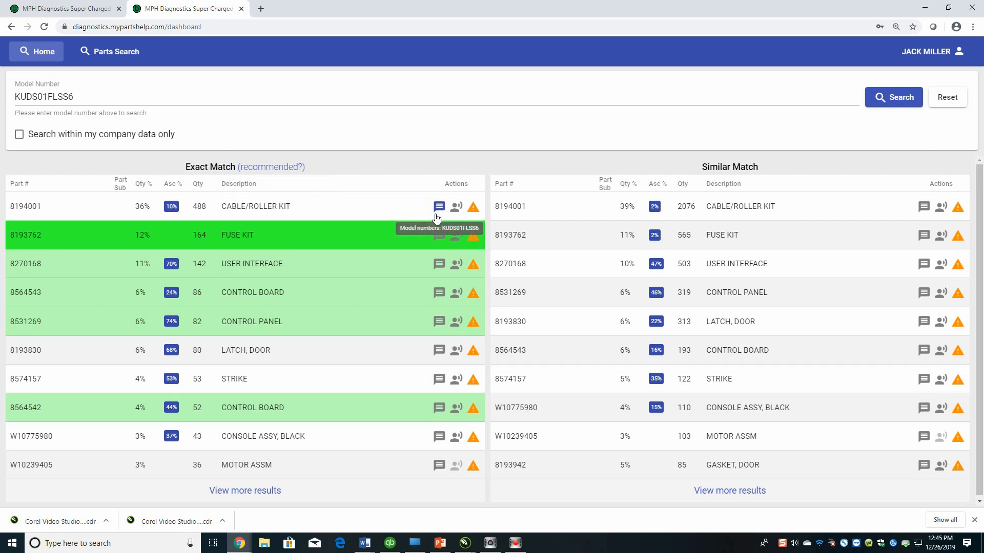
double_click(730, 166)
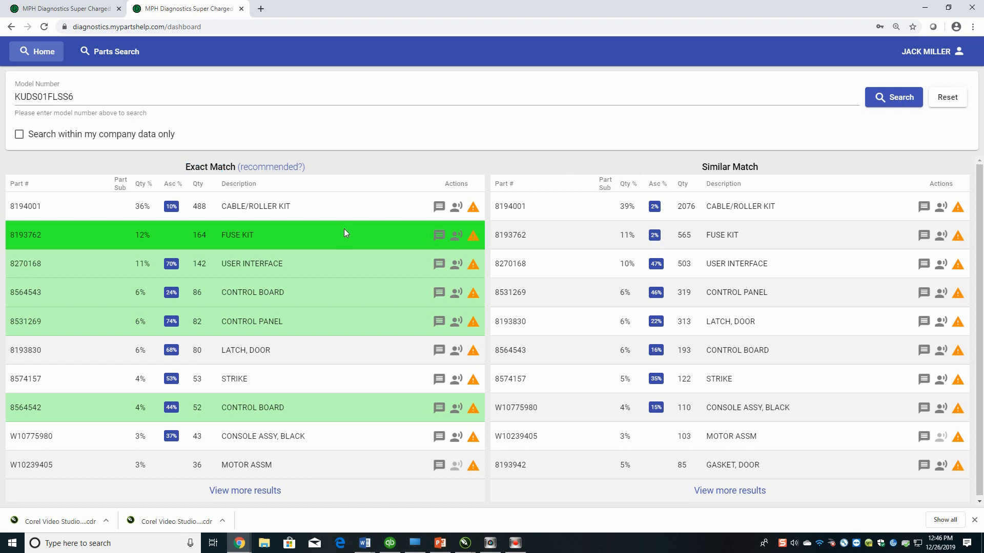
mouse_move(567, 291)
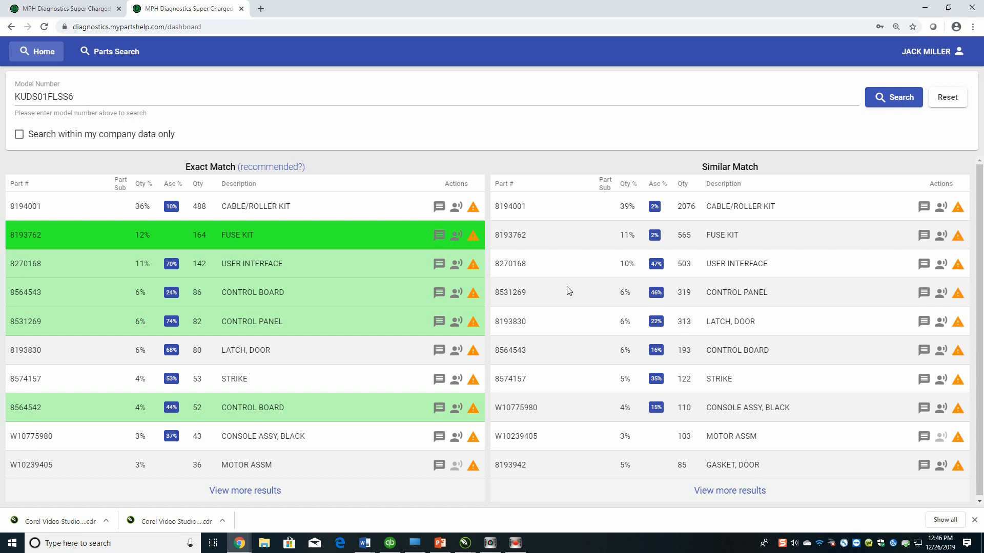
left_click(746, 183)
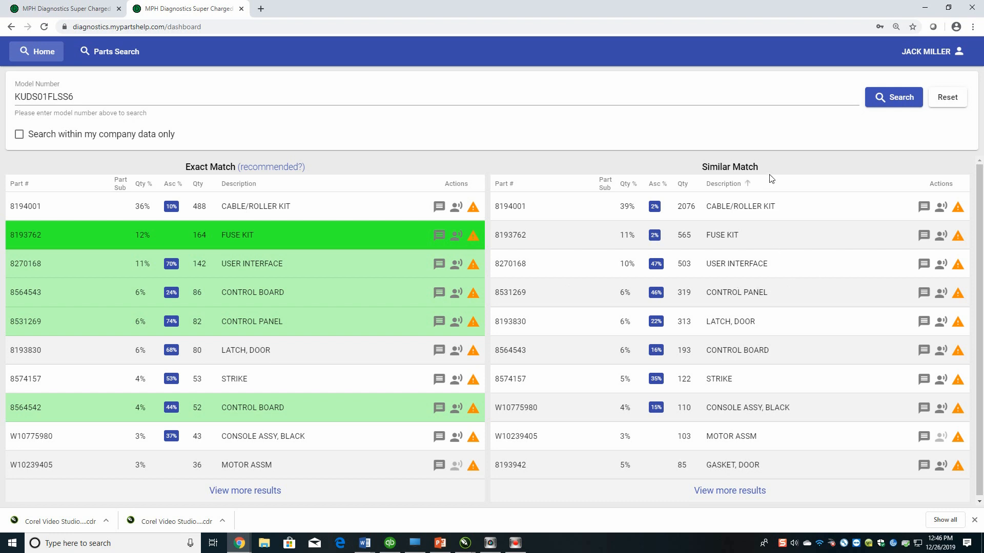
double_click(729, 166)
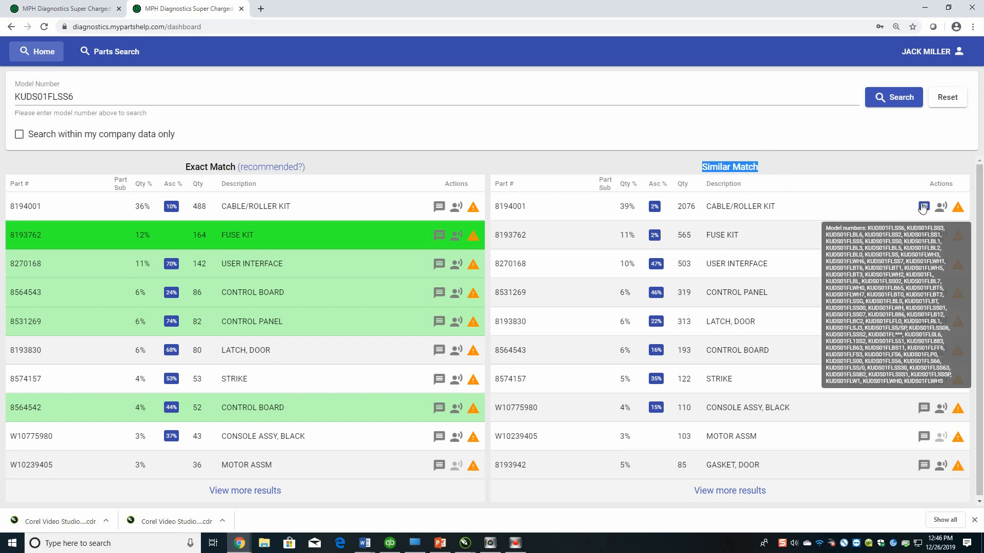
left_click(923, 207)
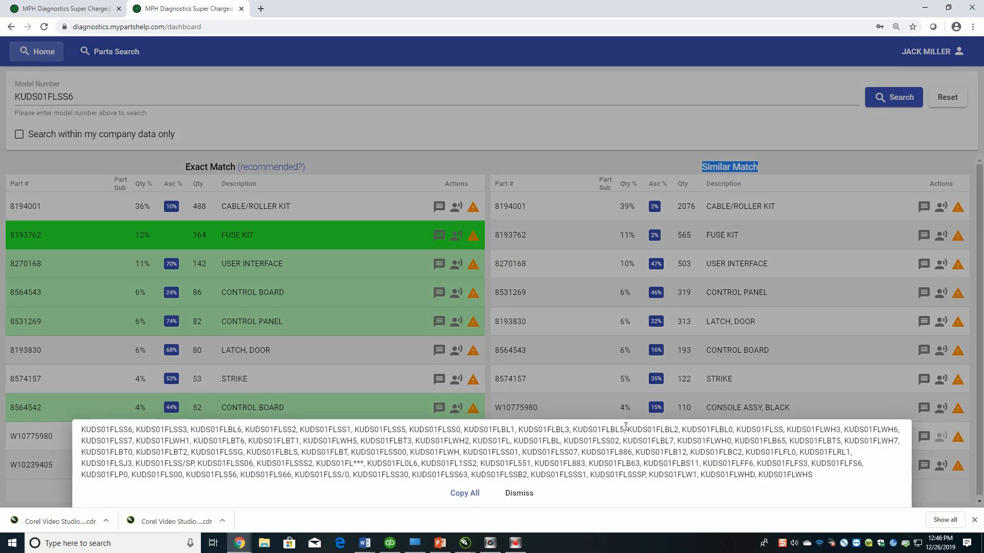
left_click(518, 494)
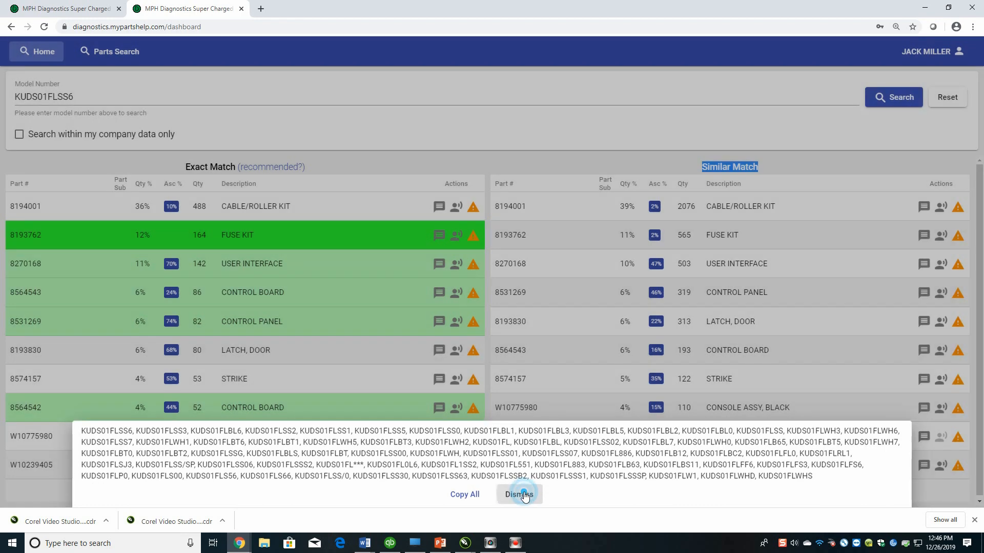
left_click(519, 494)
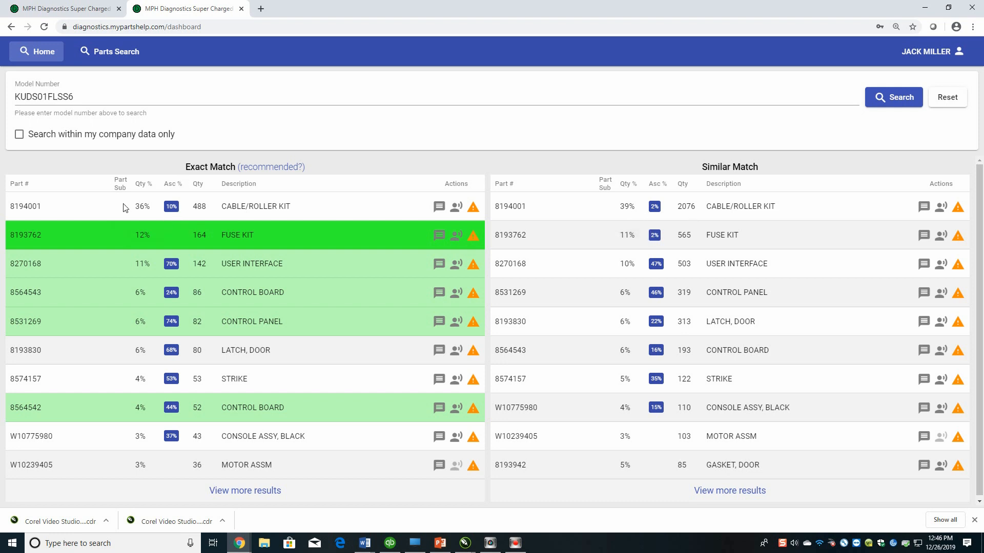
mouse_move(749, 245)
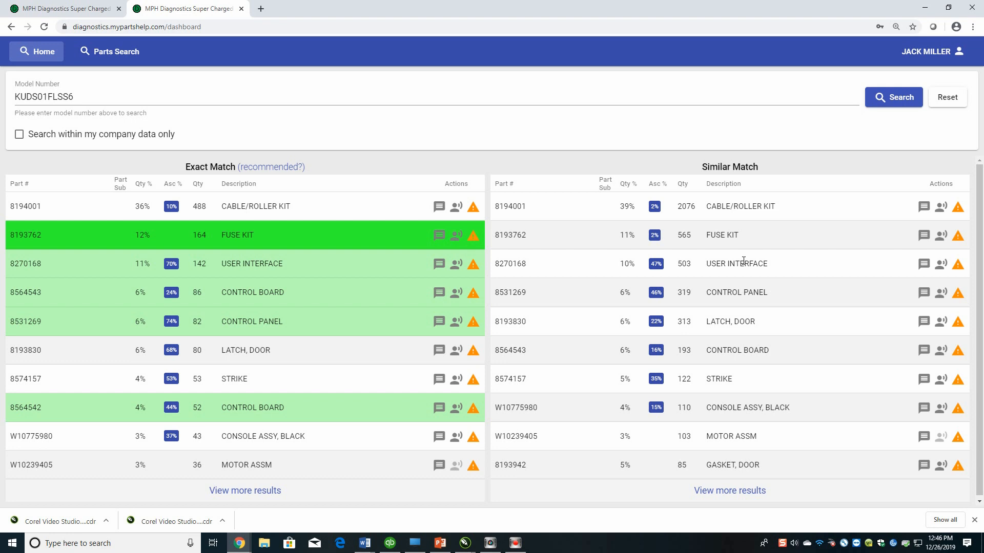
mouse_move(734, 262)
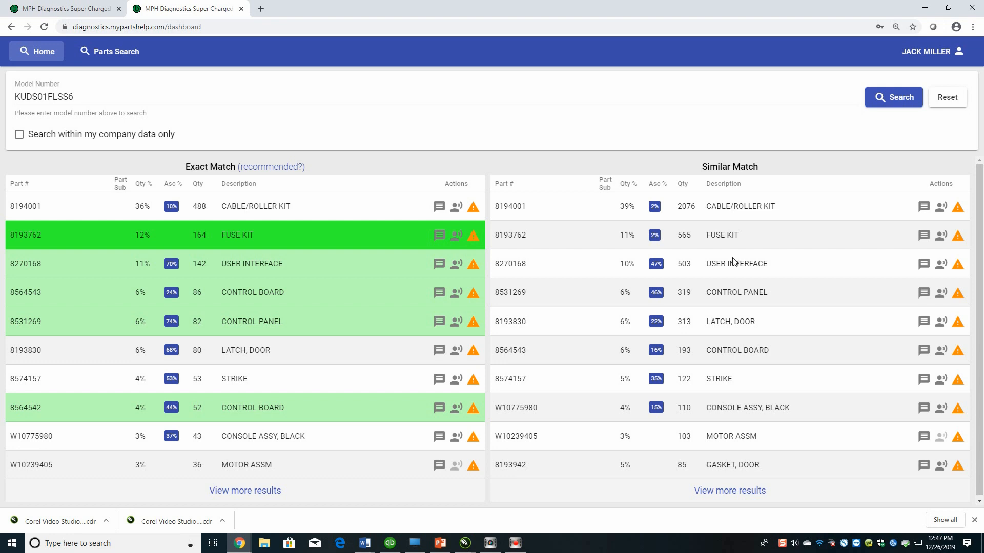
mouse_move(733, 262)
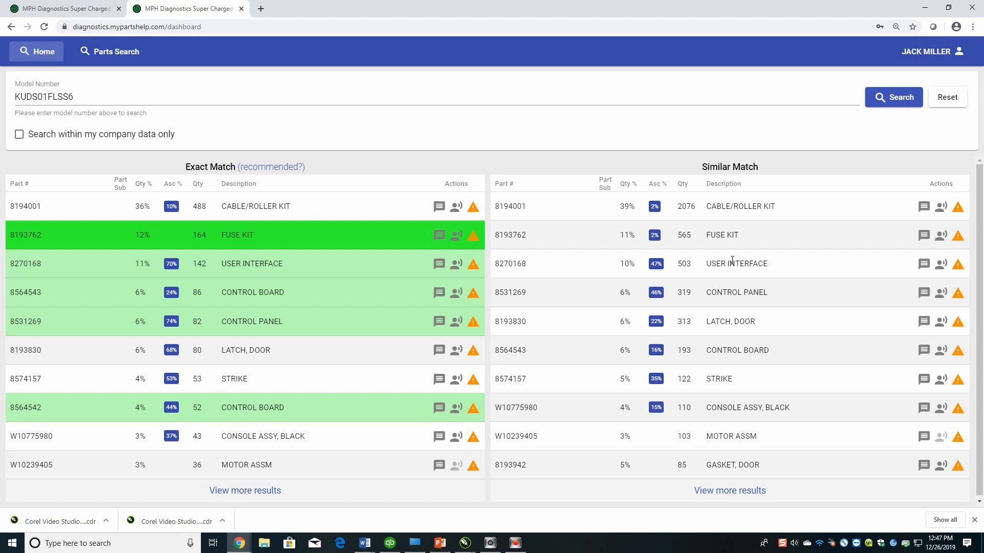
mouse_move(732, 245)
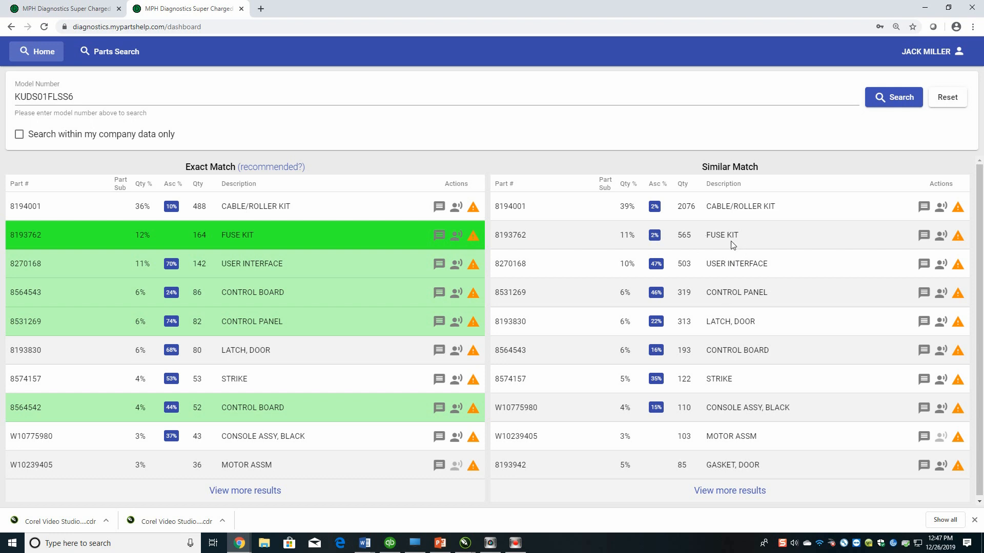
mouse_move(349, 483)
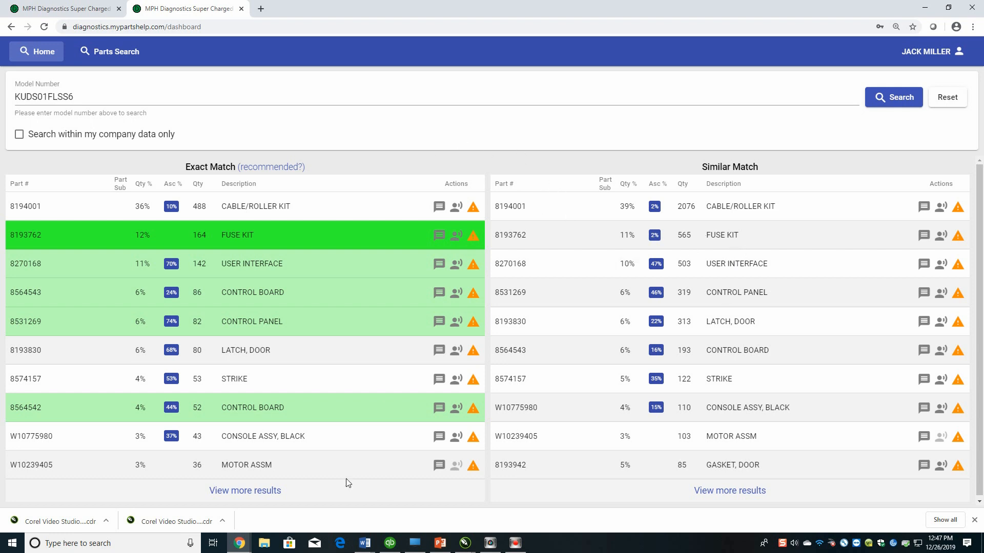
mouse_move(245, 491)
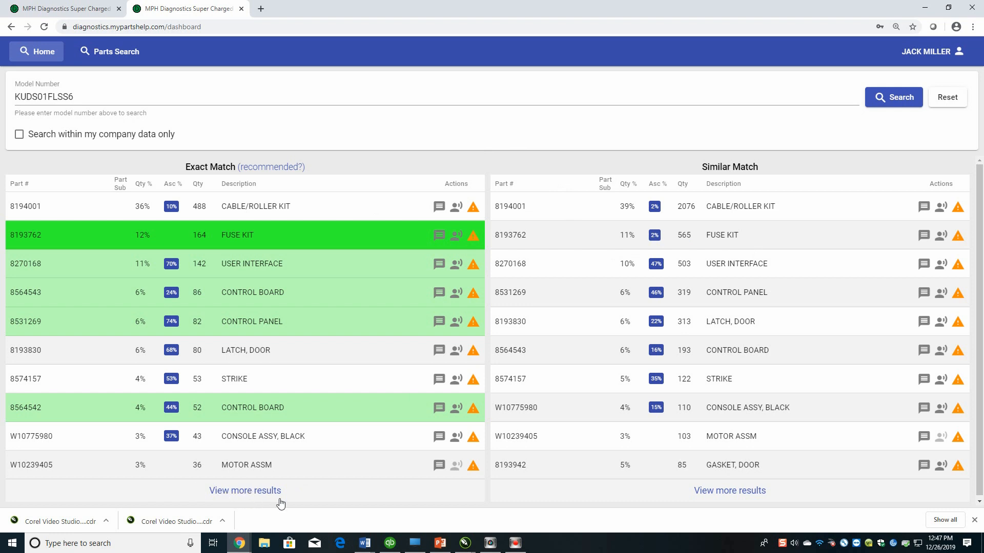
Show all exact-match KUDS01FLSS6 parts, scroll through them, and return to the top
left_click(893, 97)
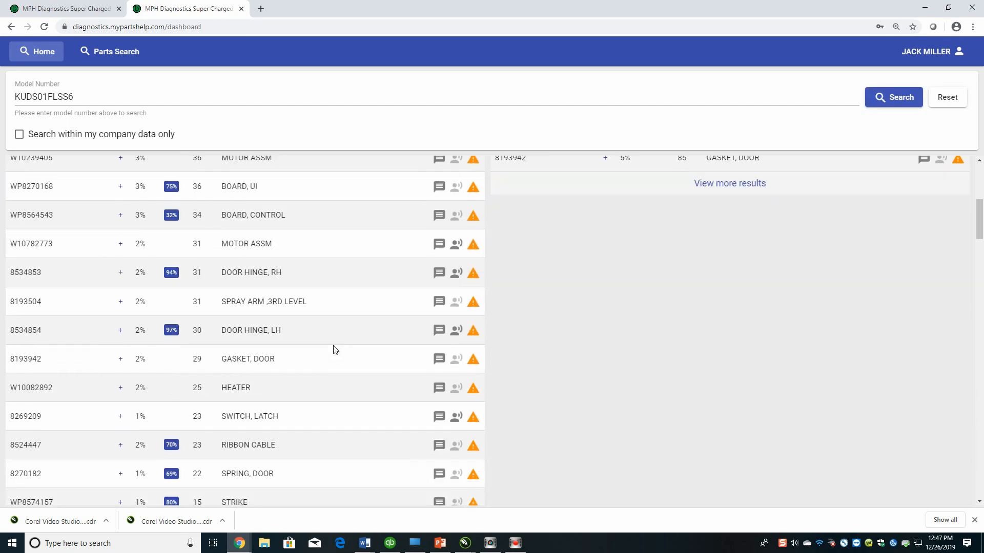
scroll("down", 3)
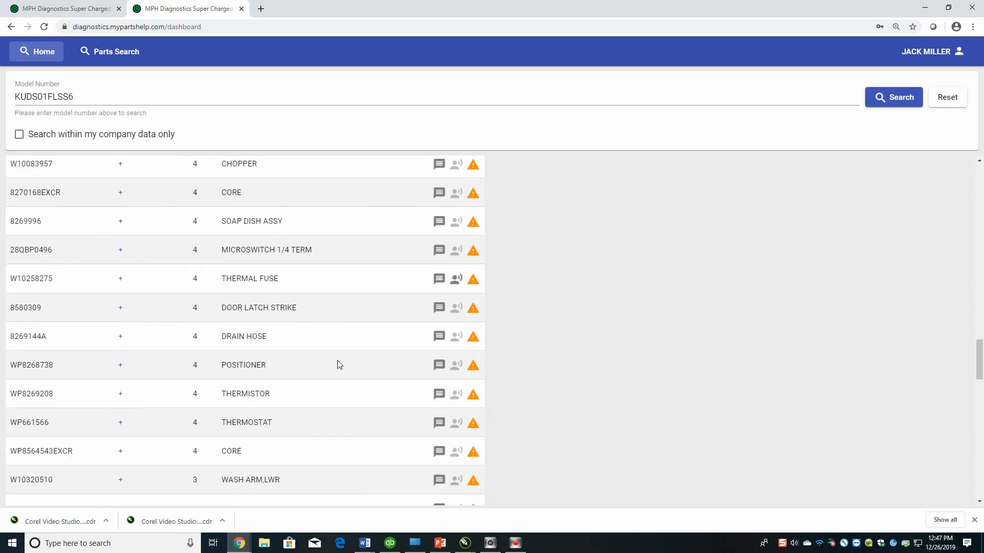
scroll("down", 3)
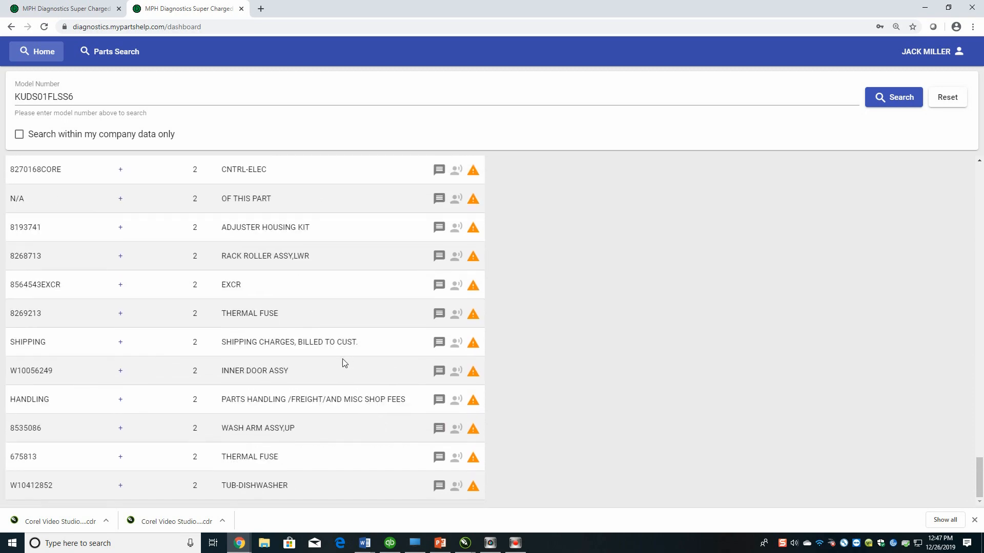
scroll("down", 3)
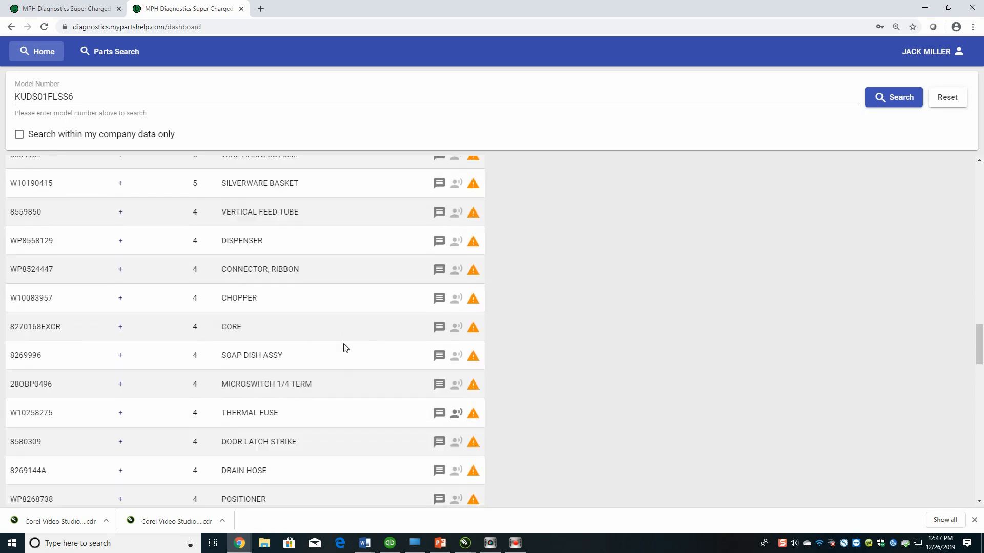
left_click(894, 96)
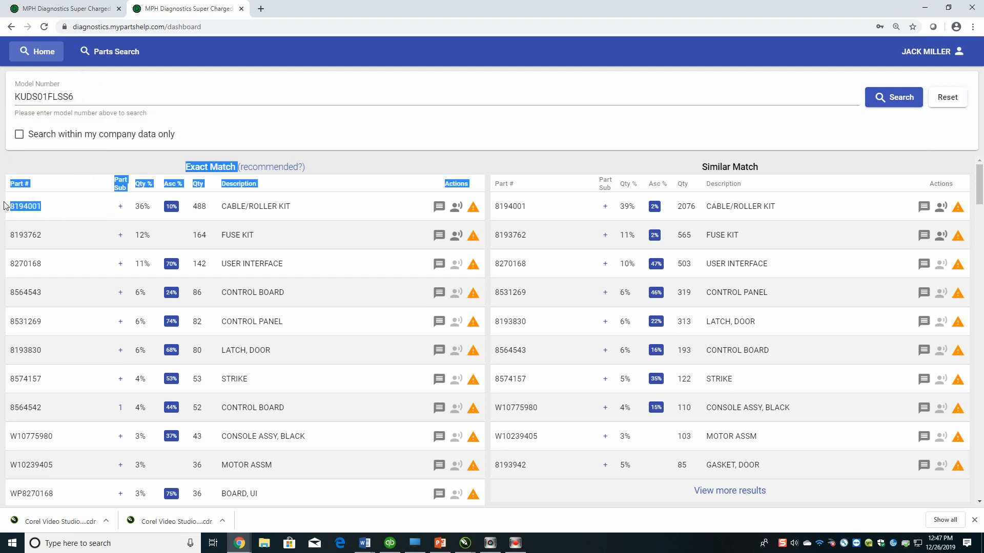
mouse_move(267, 287)
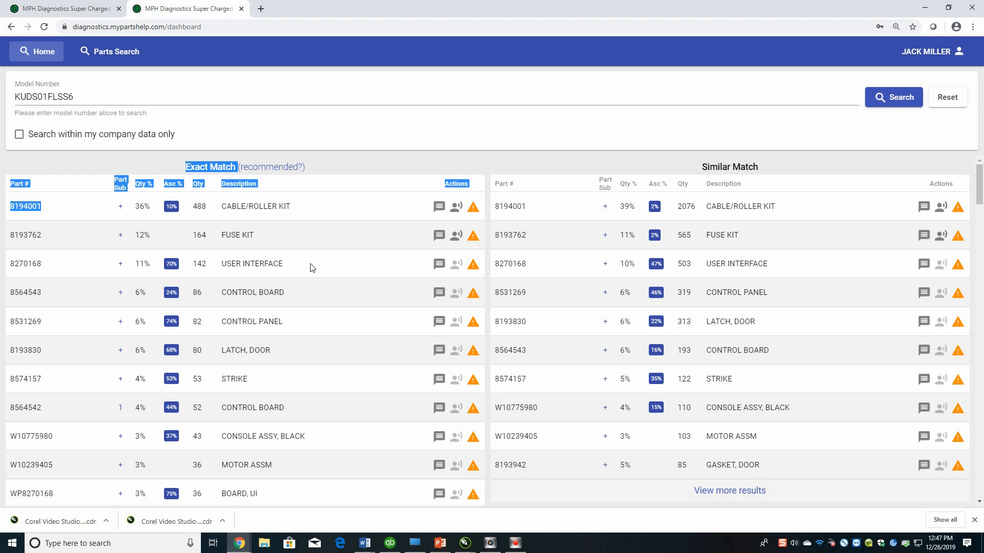
mouse_move(304, 262)
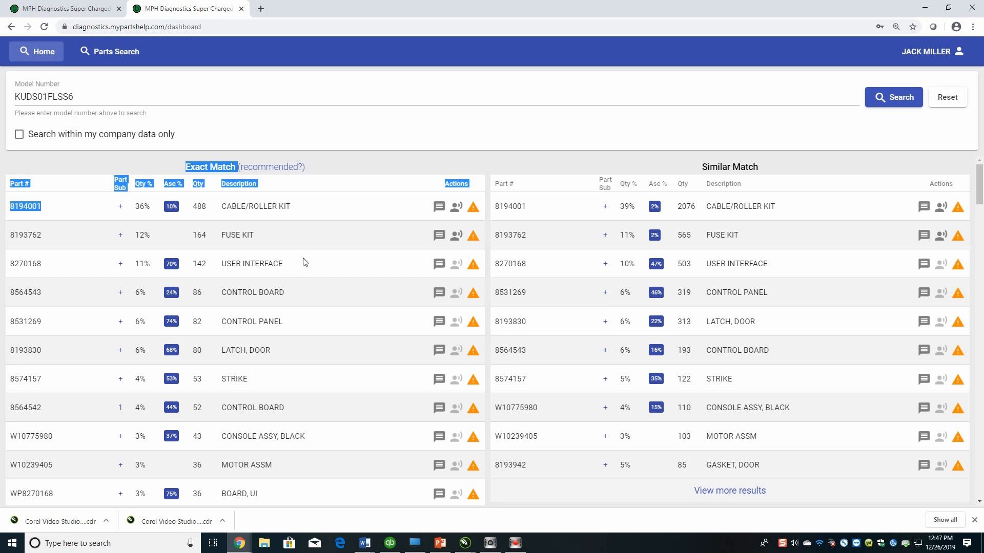
scroll("down", 3)
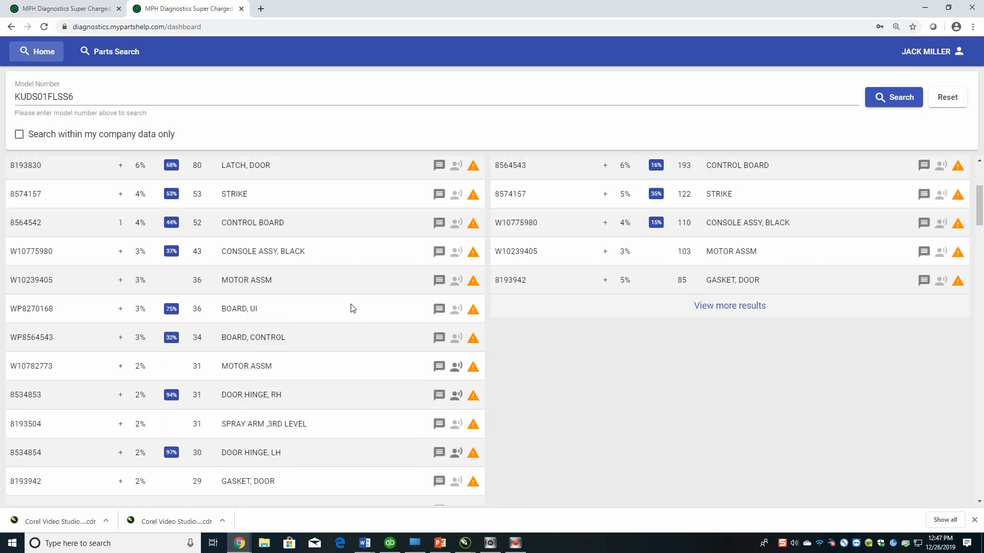
scroll("down", 3)
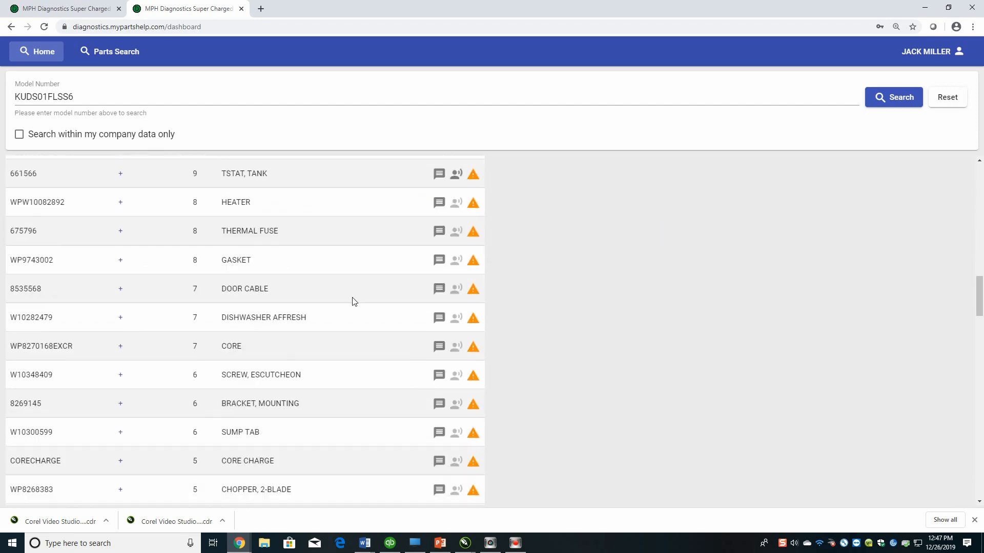
left_click(894, 97)
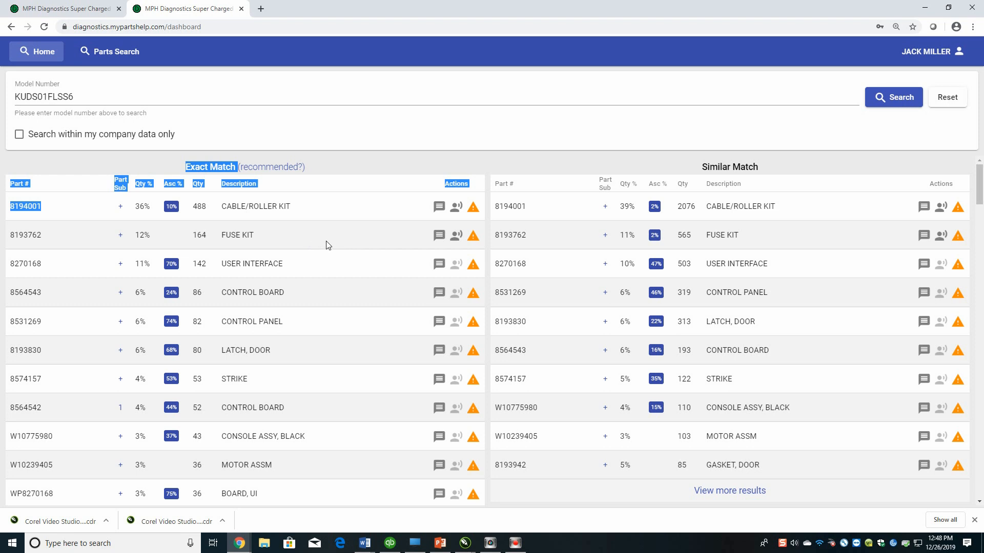
mouse_move(329, 243)
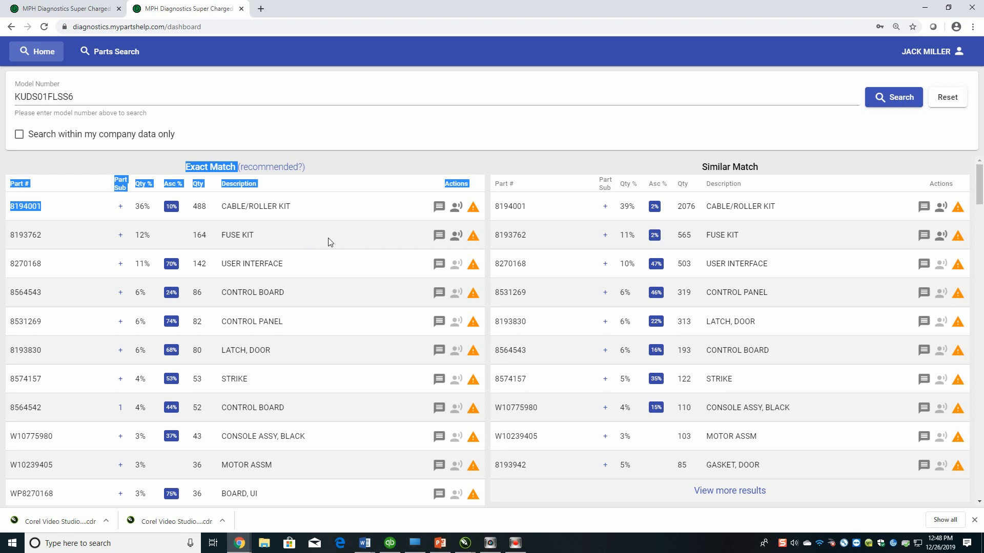
mouse_move(333, 244)
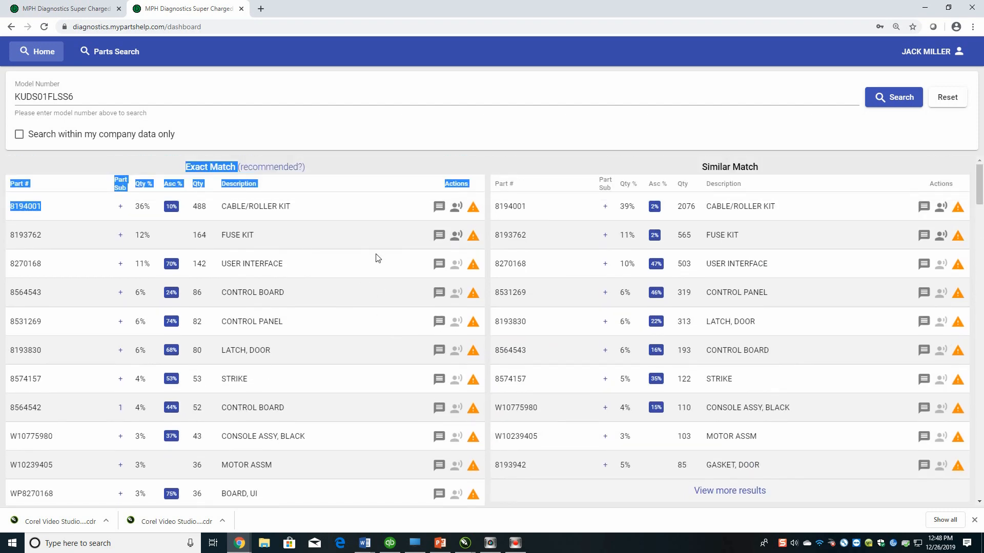
mouse_move(319, 176)
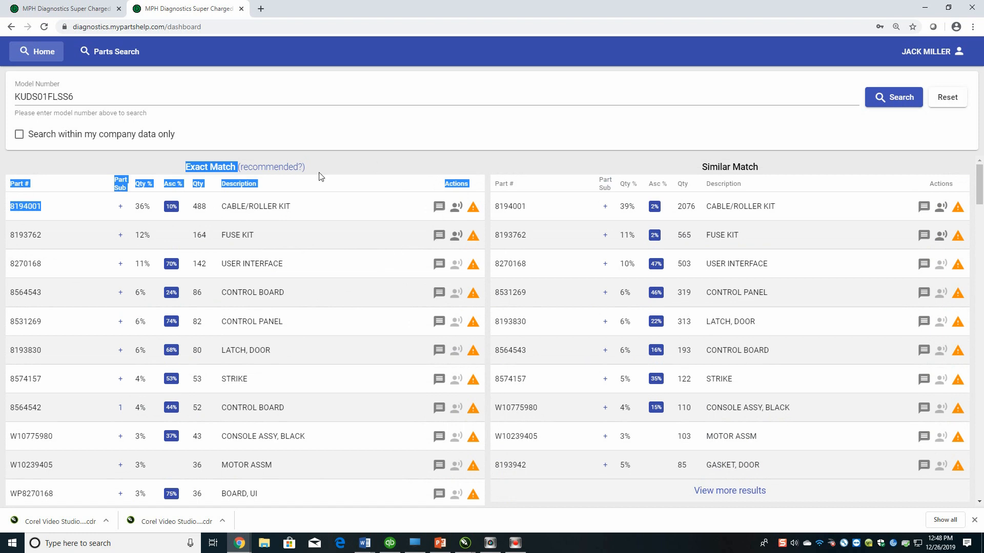
left_click(238, 183)
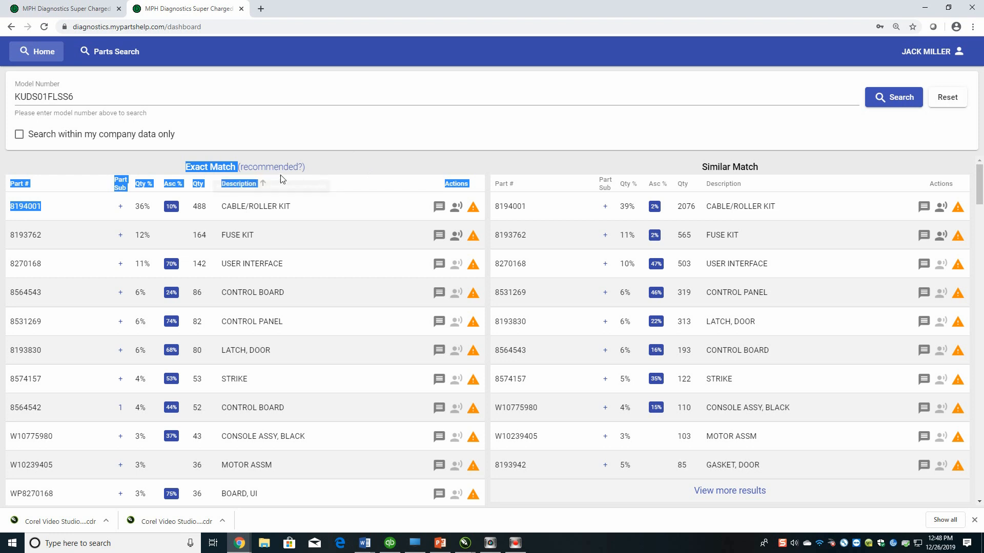
mouse_move(278, 174)
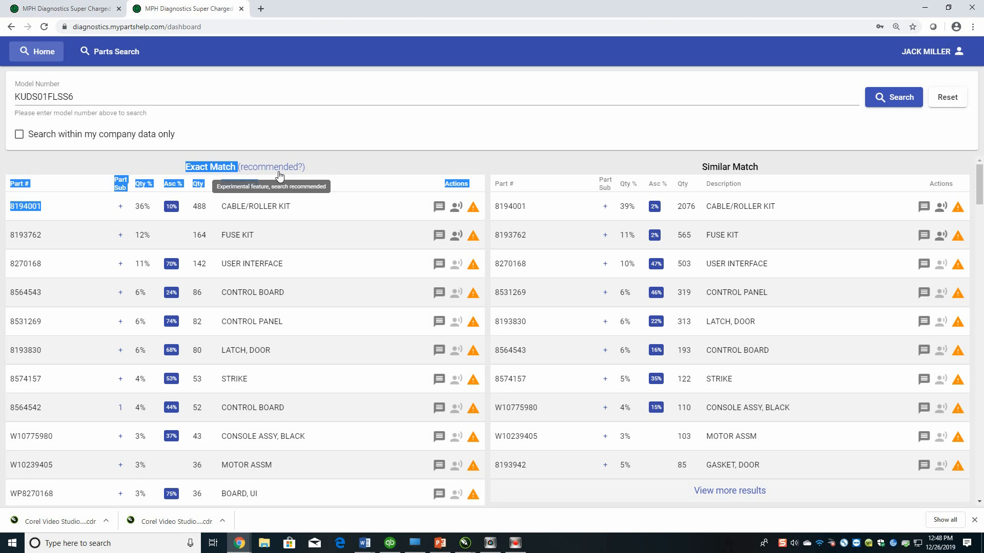
mouse_move(132, 214)
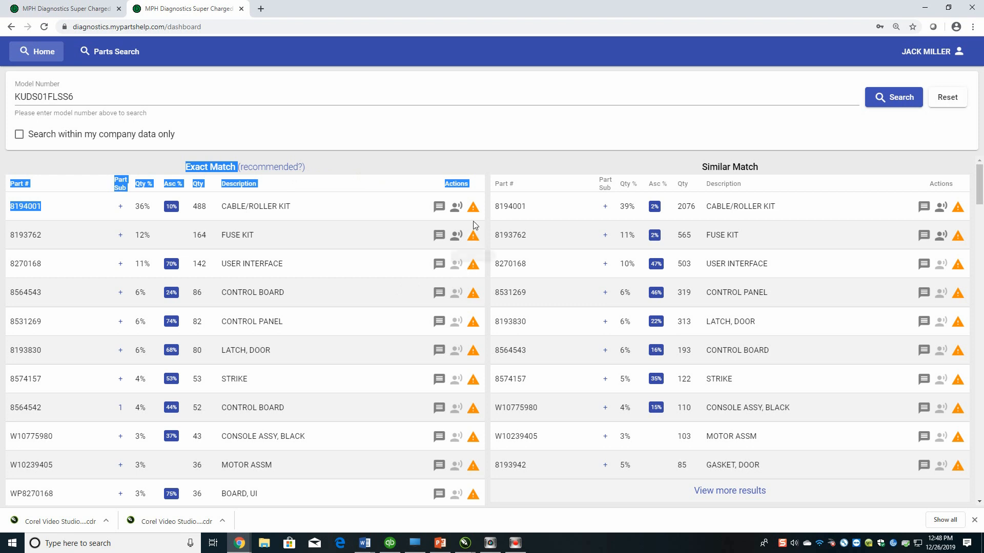
mouse_move(473, 207)
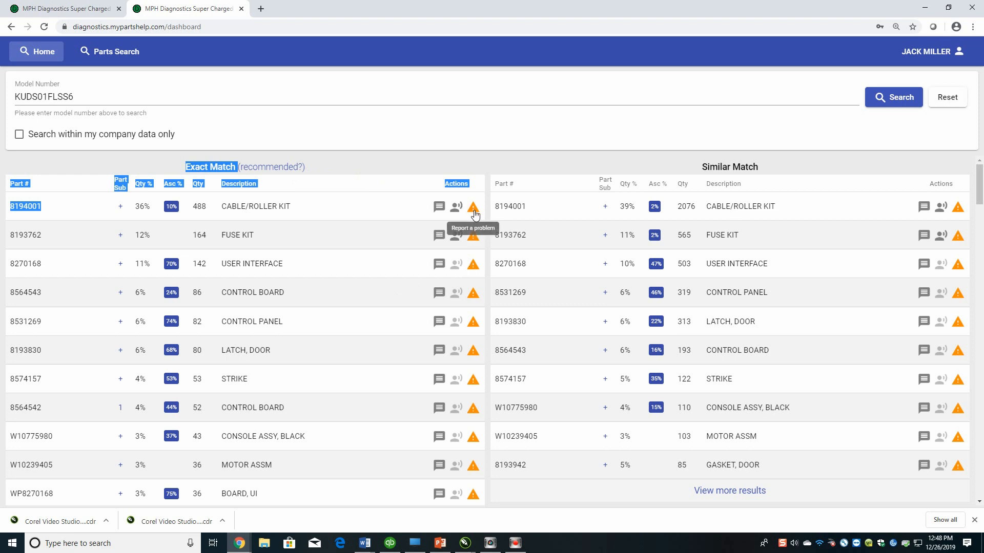
mouse_move(472, 223)
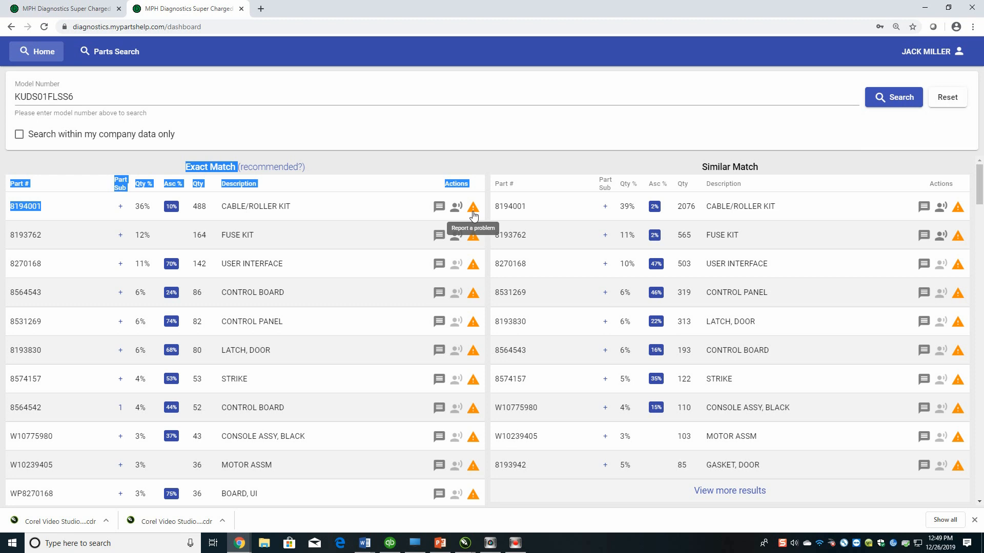
mouse_move(425, 122)
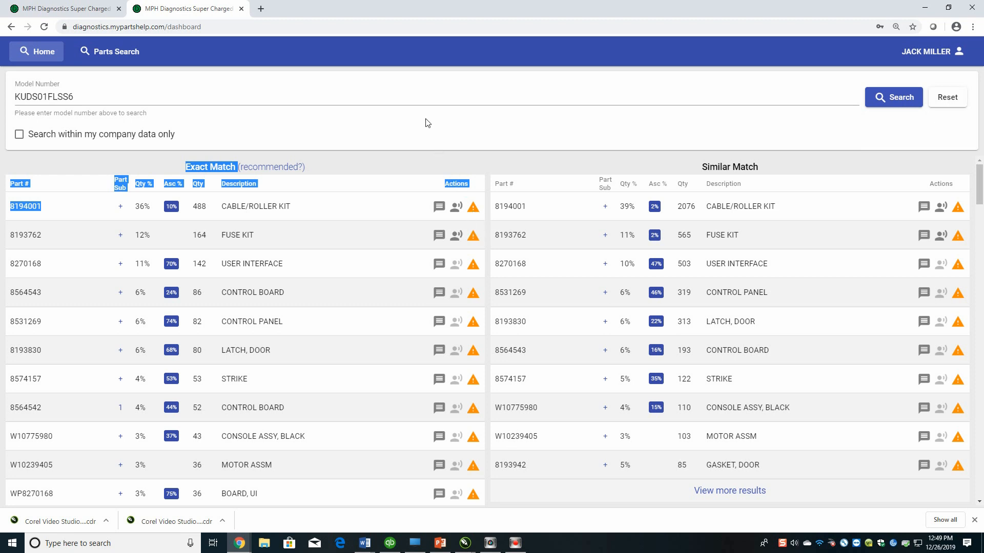
mouse_move(374, 138)
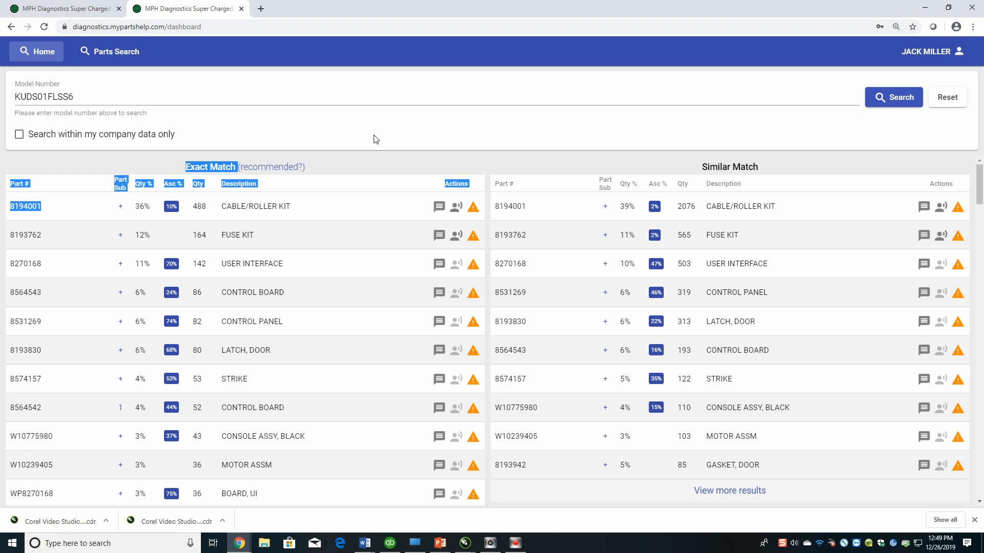
mouse_move(345, 160)
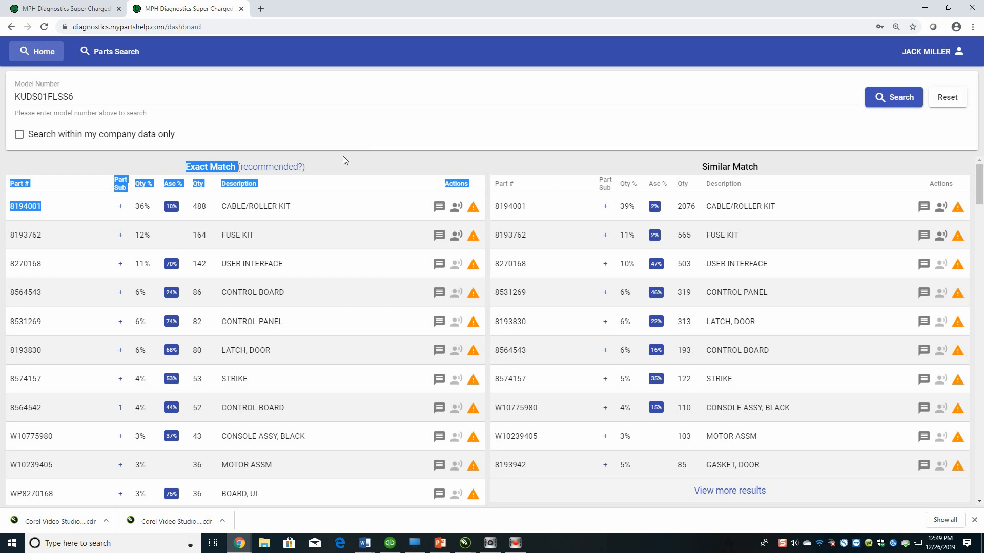
mouse_move(343, 179)
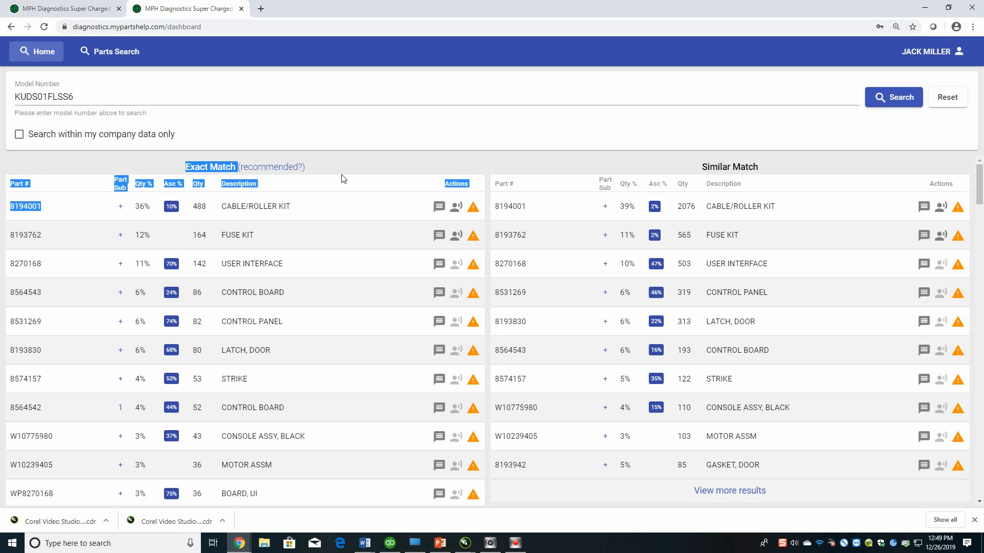
mouse_move(384, 224)
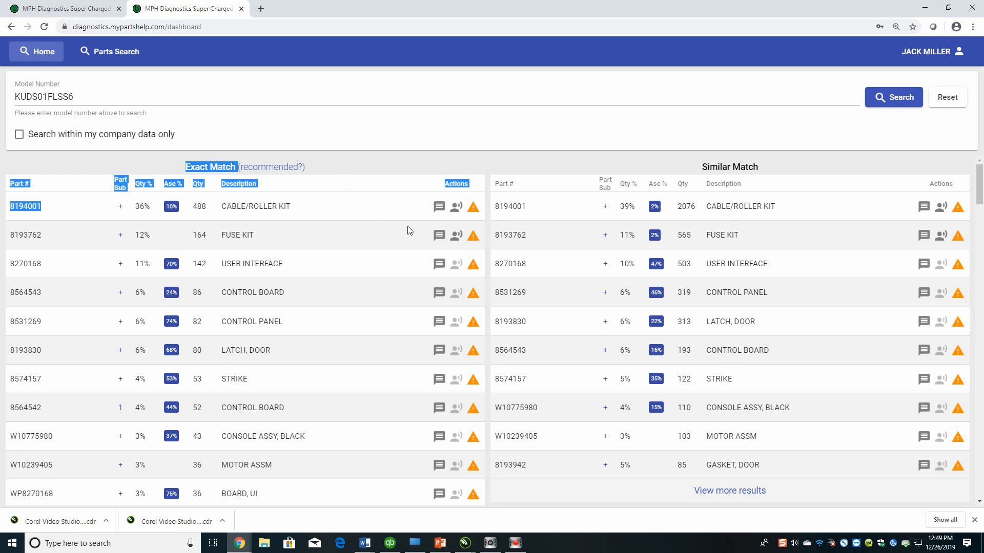
mouse_move(346, 265)
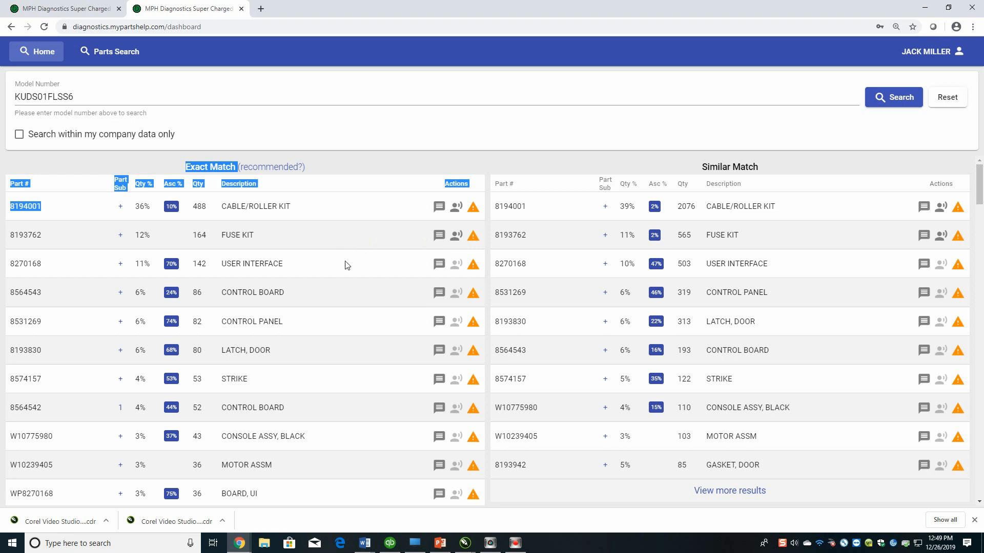